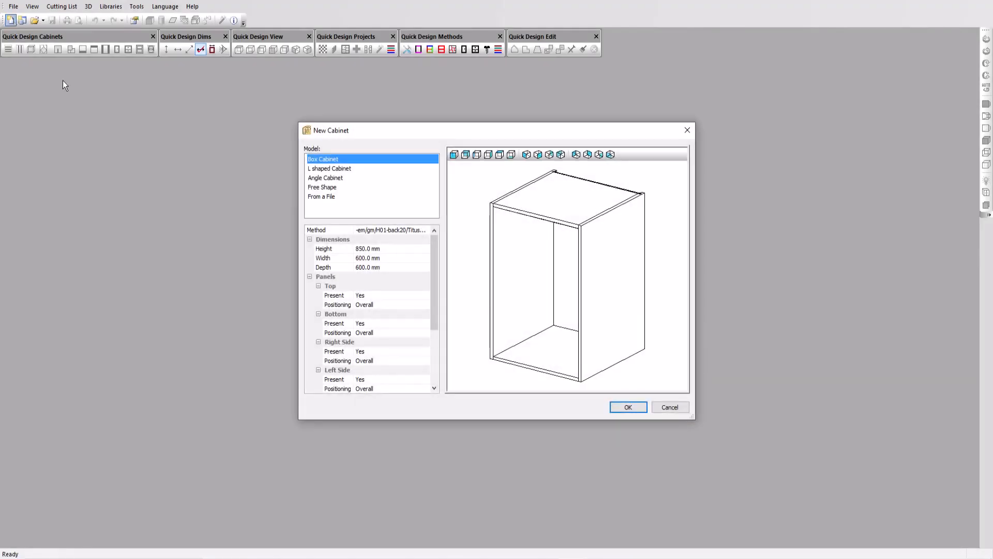
# Pick the Free Shape model for the new 700 × 1200 × 600 mm cabinet.
pyautogui.click(322, 186)
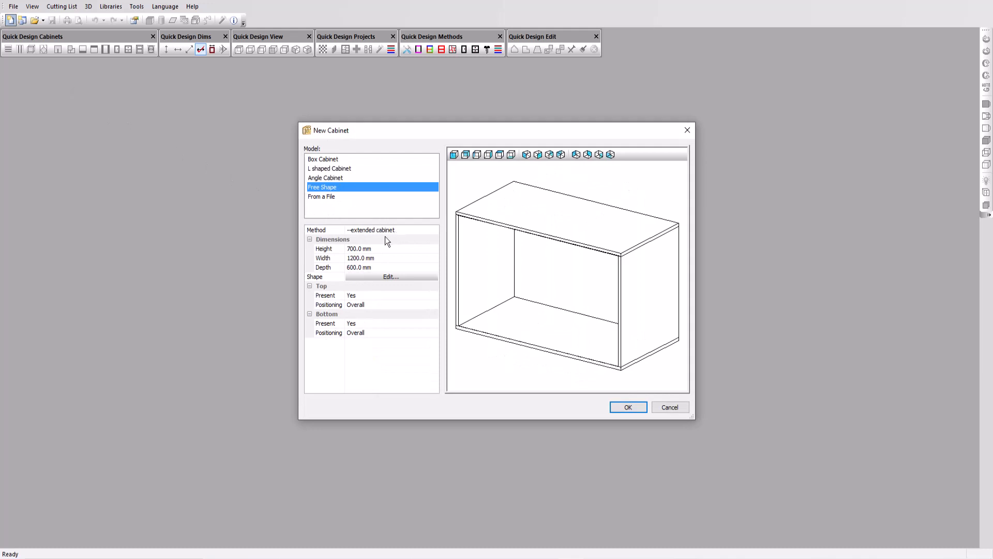
pyautogui.moveTo(363, 243)
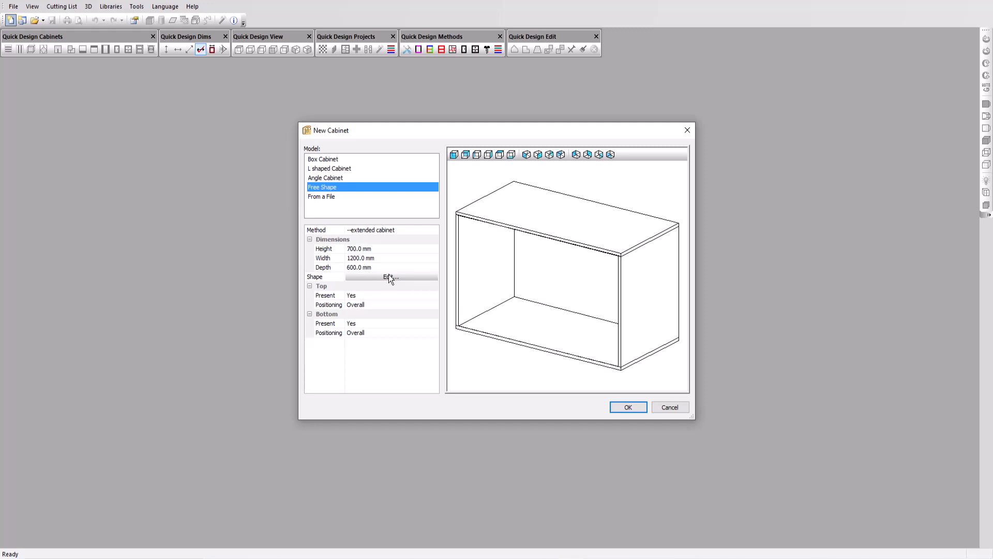
# Add a vertex on the outline's top edge and drag it down to slant the top.
pyautogui.click(390, 276)
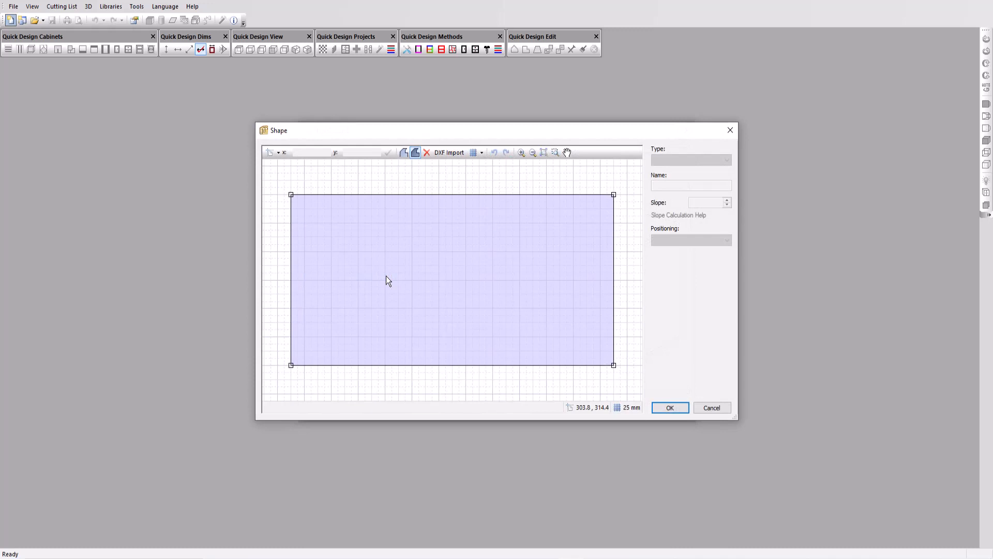
pyautogui.moveTo(375, 212)
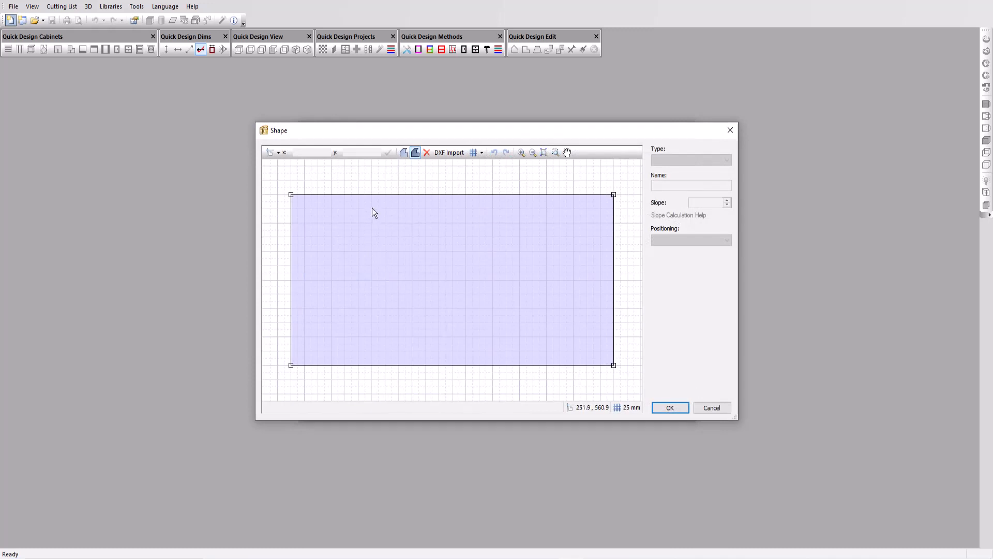
pyautogui.click(377, 195)
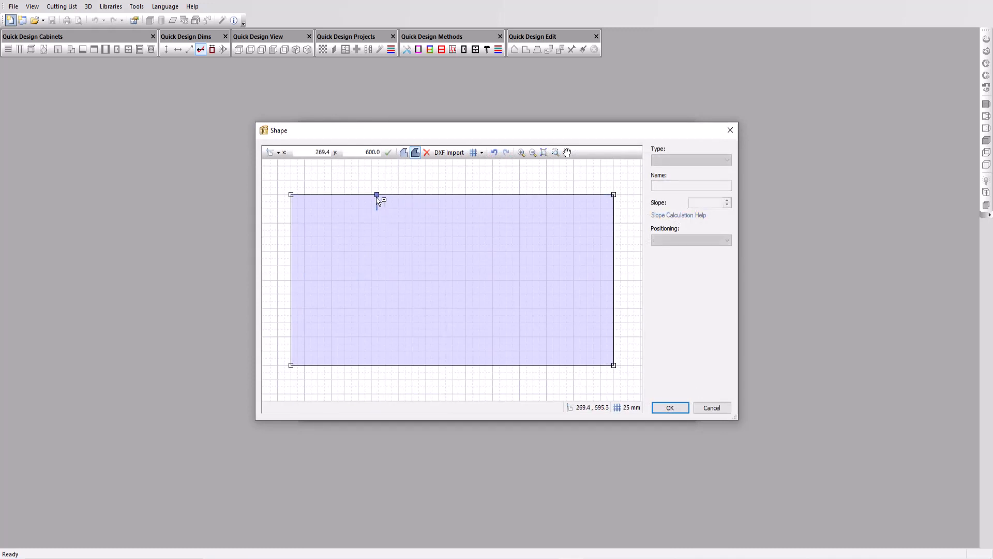
pyautogui.moveTo(377, 194); pyautogui.dragTo(377, 225)
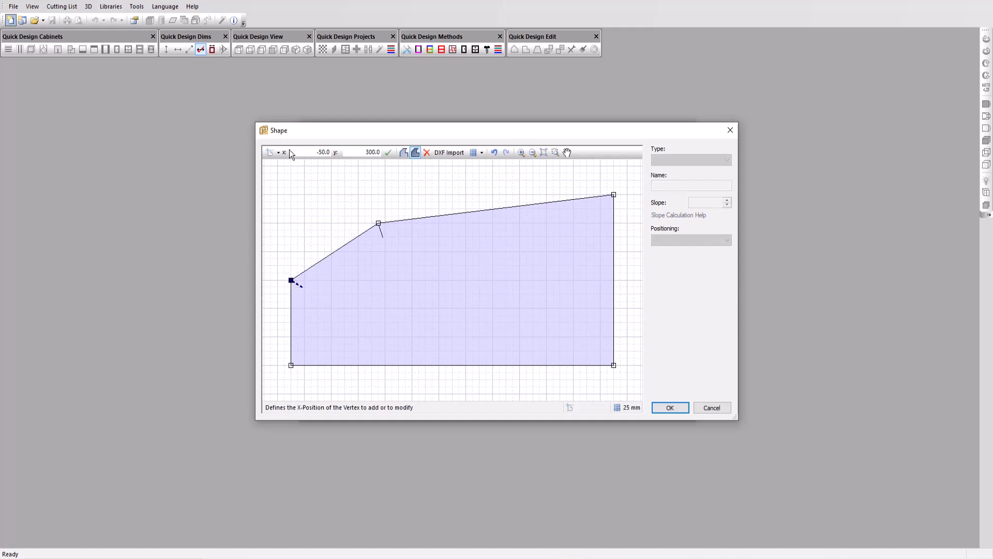
pyautogui.moveTo(329, 171)
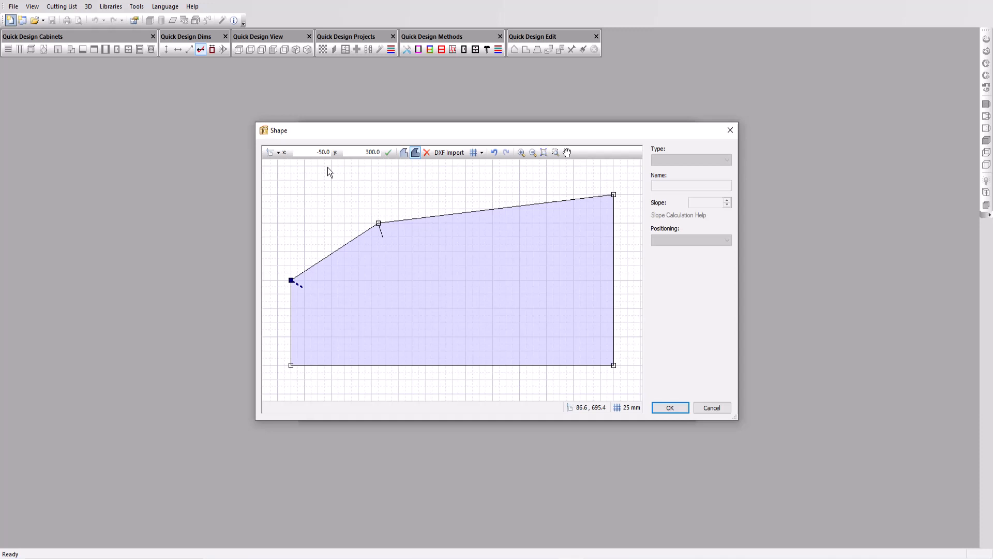
pyautogui.moveTo(426, 156)
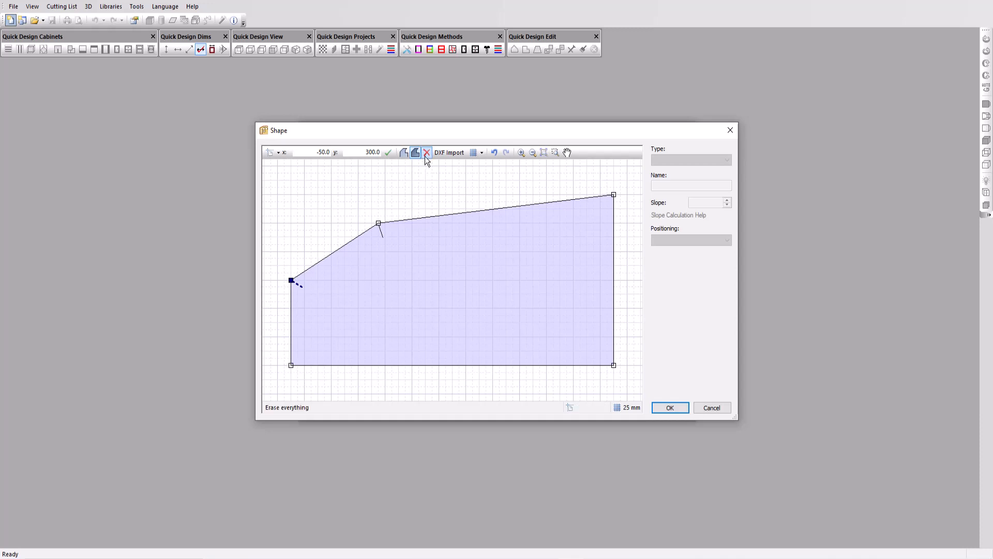
# Erase the drawn outline and import the polyline from cabinet free shape.dxf.
pyautogui.click(426, 152)
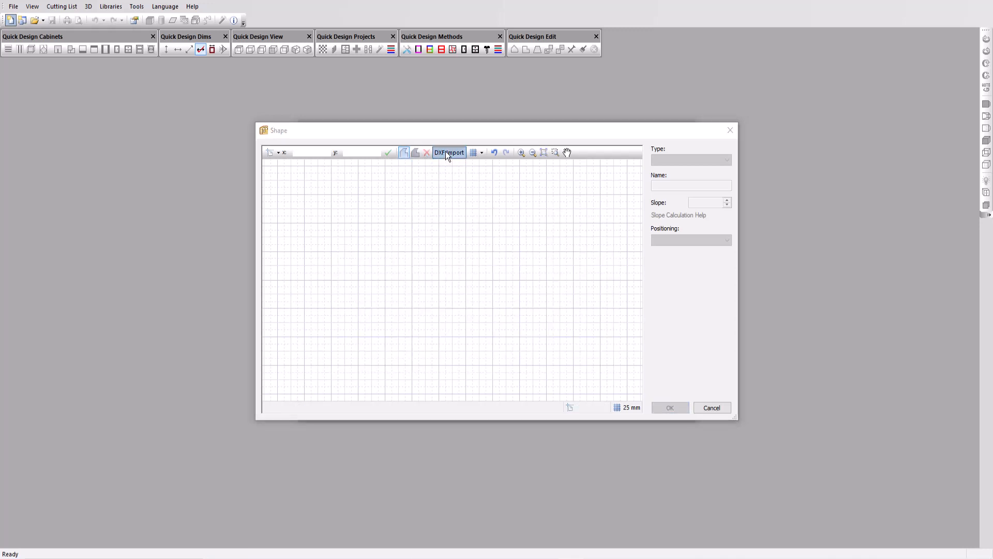
pyautogui.click(449, 153)
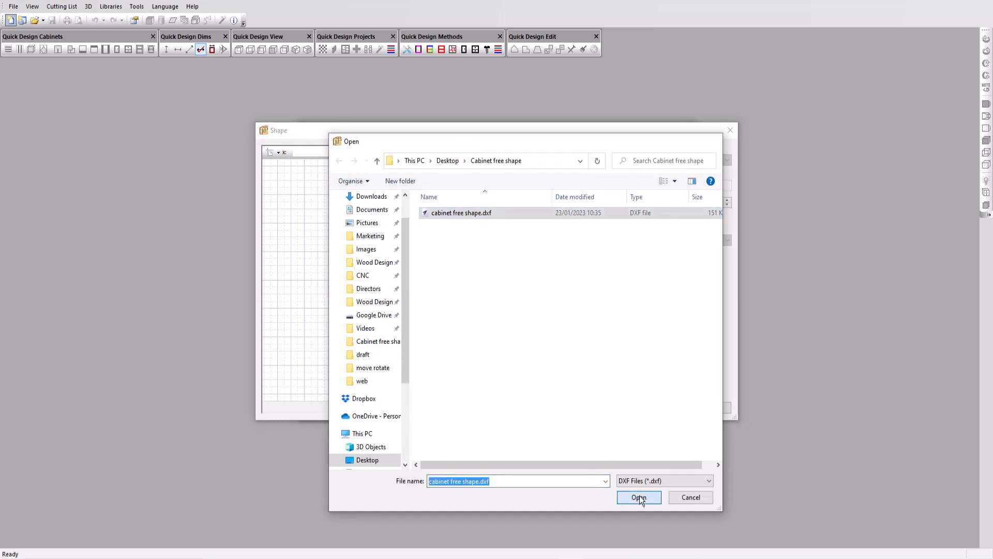
pyautogui.click(639, 497)
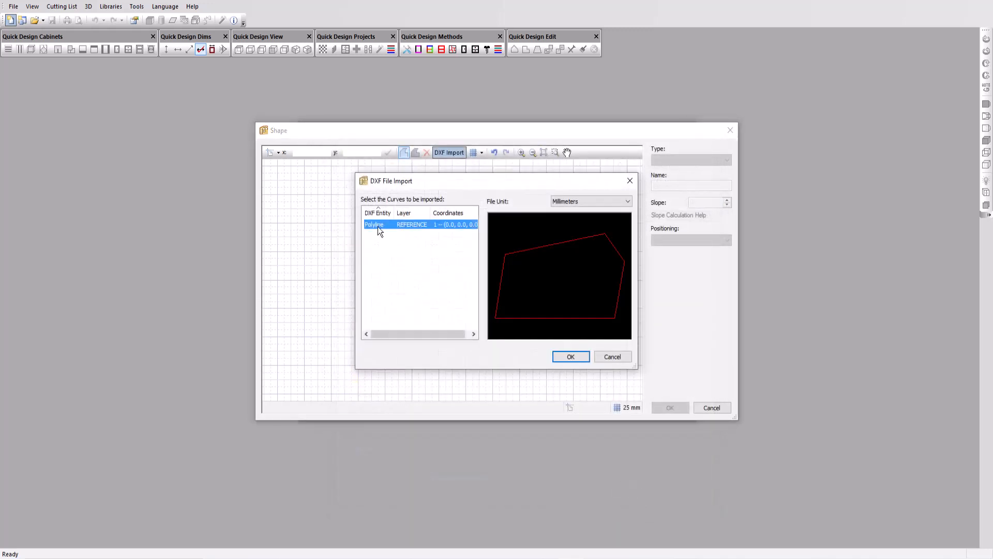
pyautogui.click(571, 356)
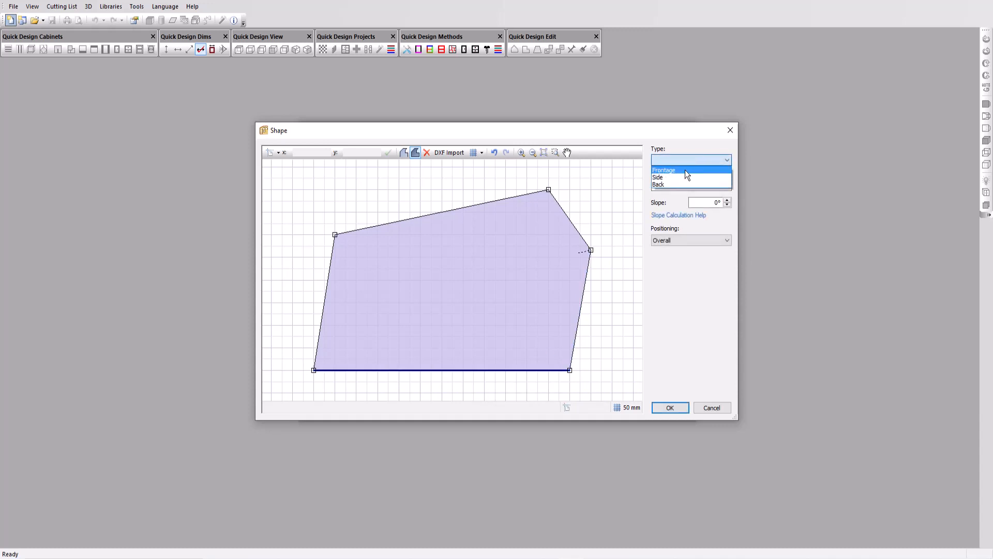
# Make the bottom edge Frontage and the other edges Side, then accept the shape.
pyautogui.click(664, 170)
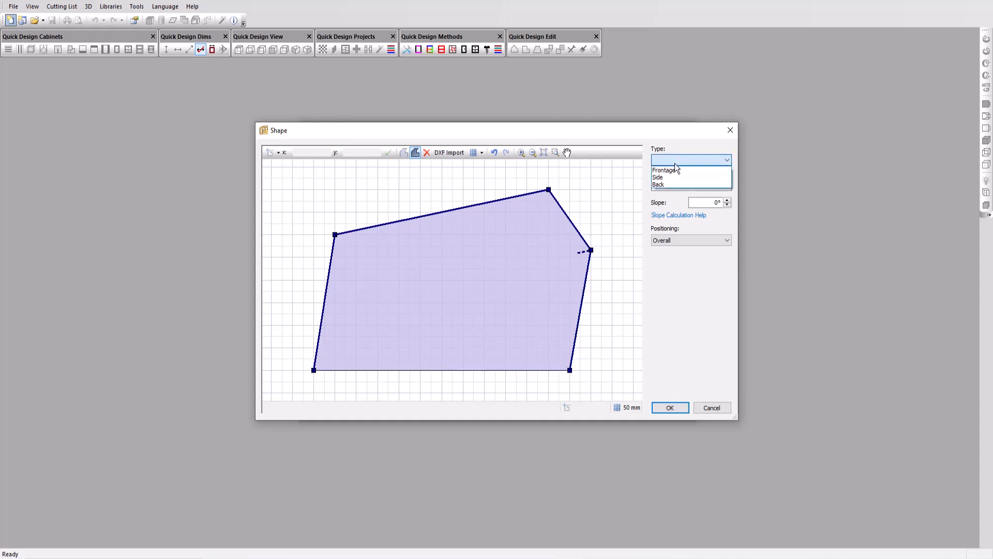
pyautogui.click(657, 177)
pyautogui.write('-15')
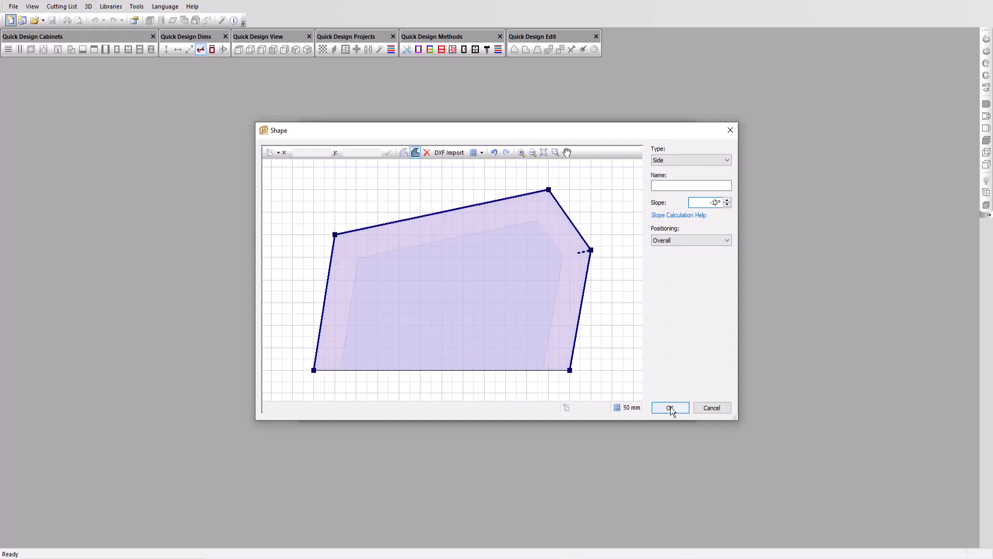
pyautogui.click(670, 408)
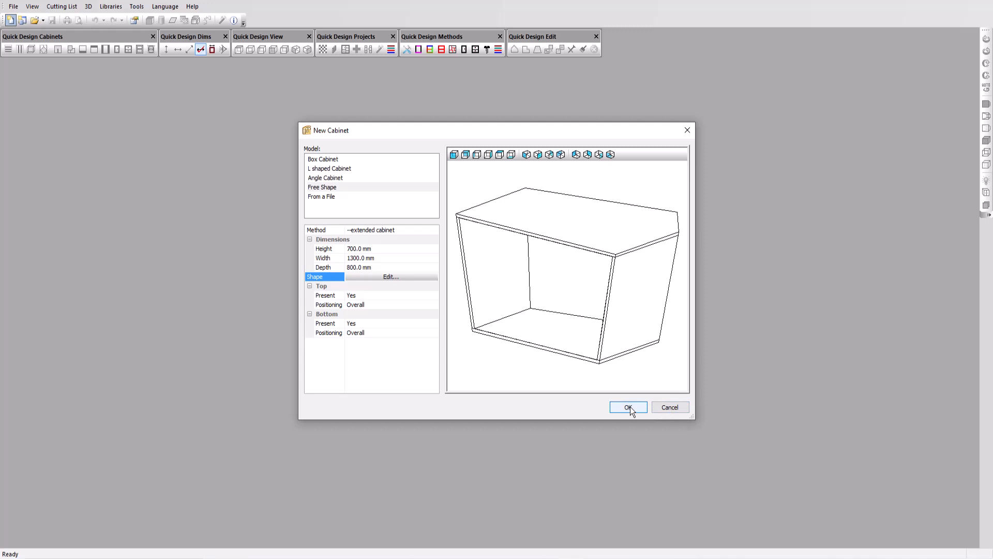
# Create the 700 × 1300 × 800 mm free-shape cabinet and bring up Multi-Slope Top.
pyautogui.click(629, 407)
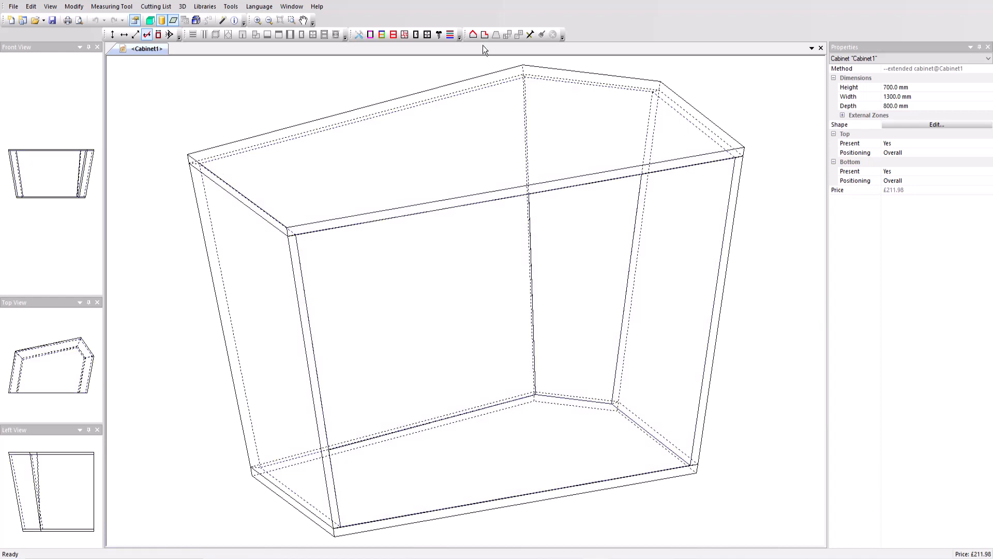
pyautogui.click(471, 34)
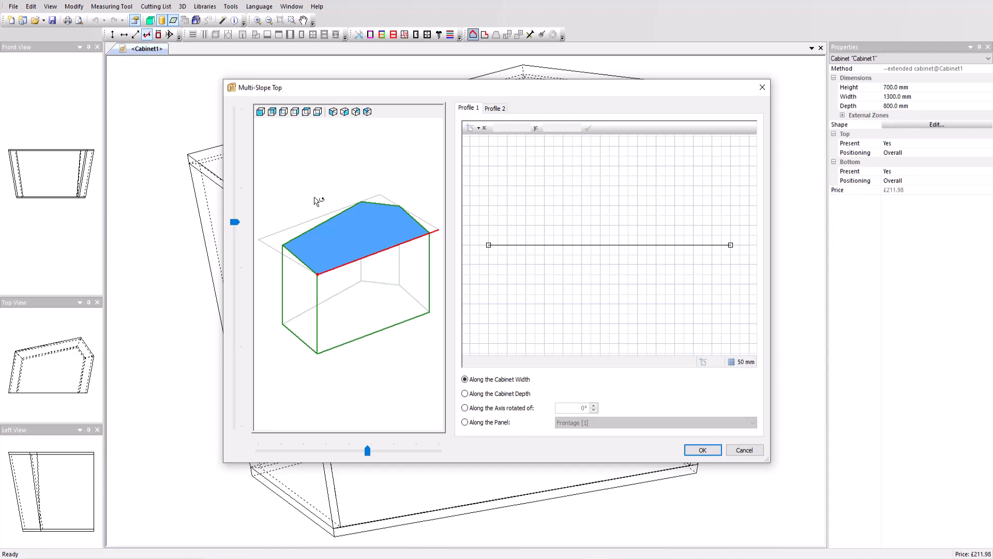
# On Profile 2, position a vertex so the top slopes along the depth, and apply.
pyautogui.click(495, 108)
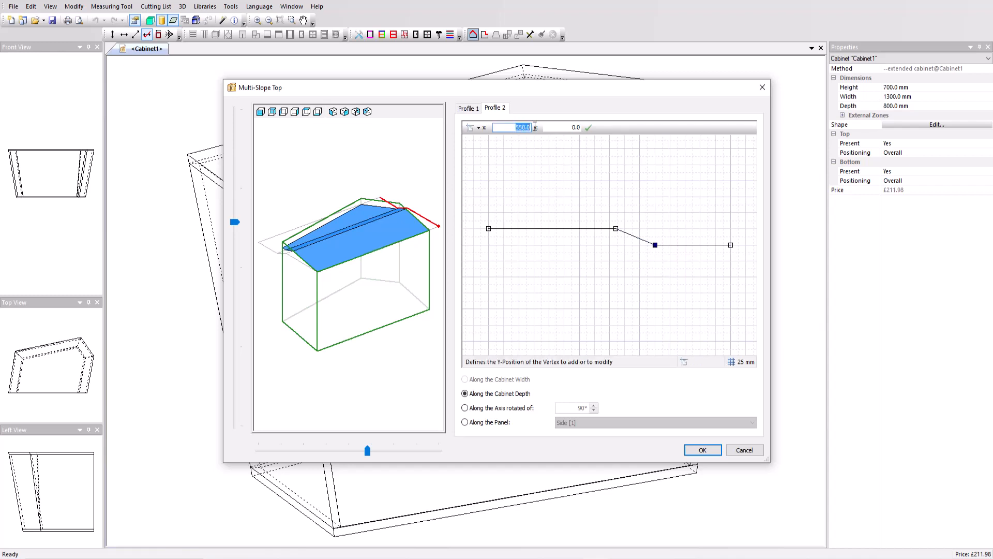
pyautogui.click(588, 127)
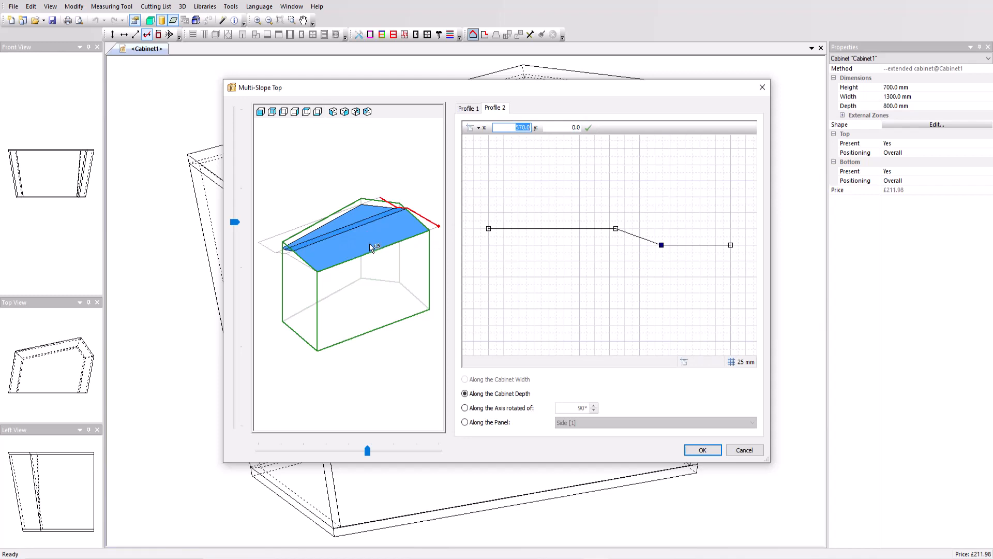
pyautogui.click(702, 449)
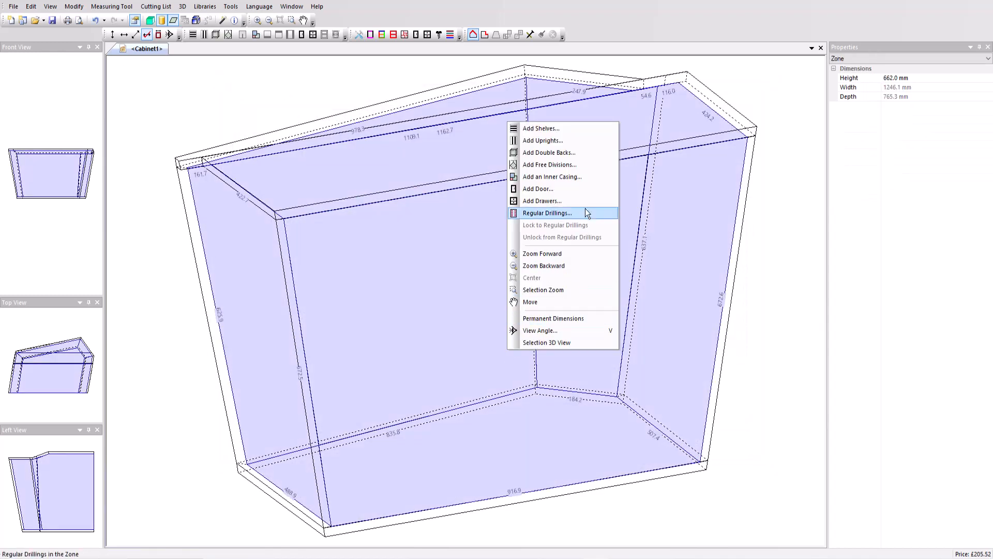
# Add two vertical uprights, placing the second one by its distance from the left.
pyautogui.click(543, 140)
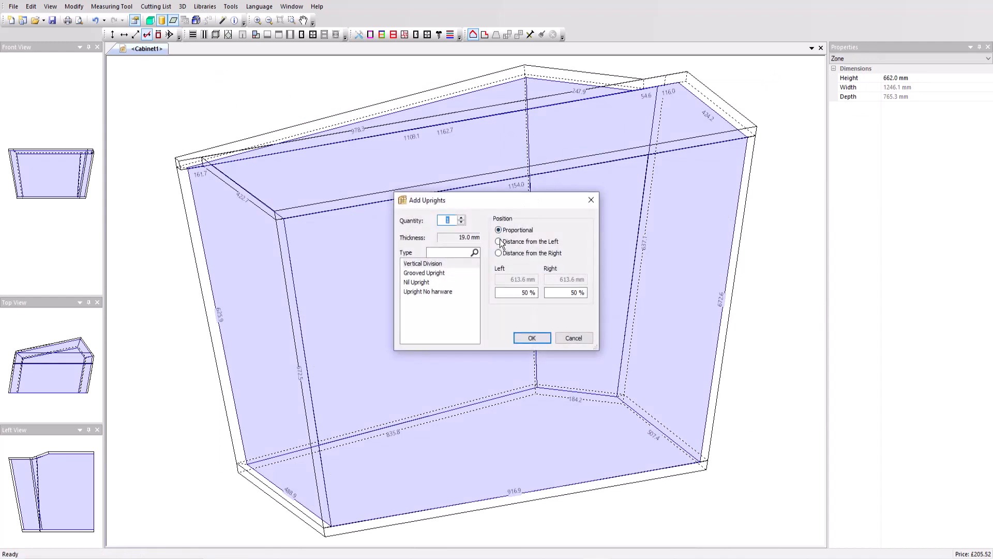
pyautogui.click(498, 242)
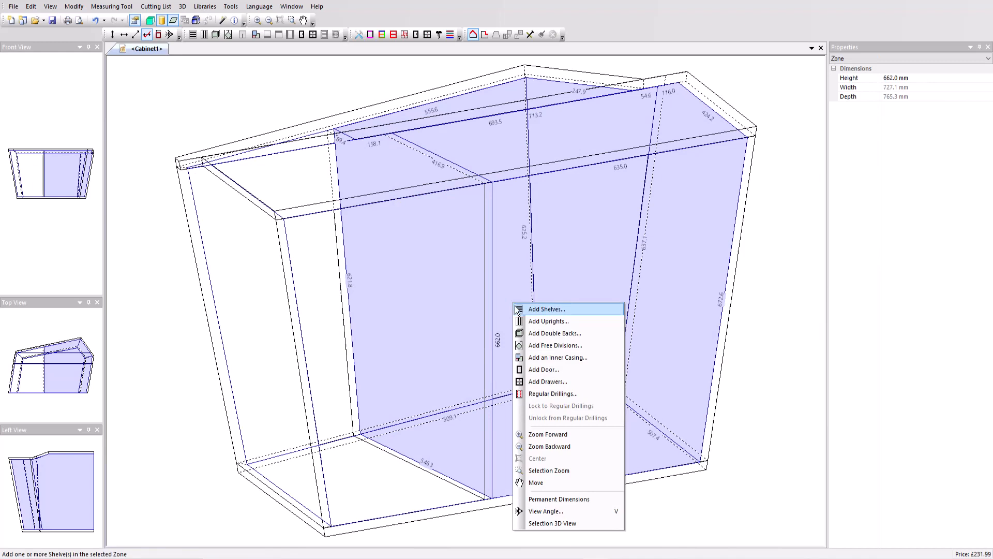
pyautogui.click(549, 320)
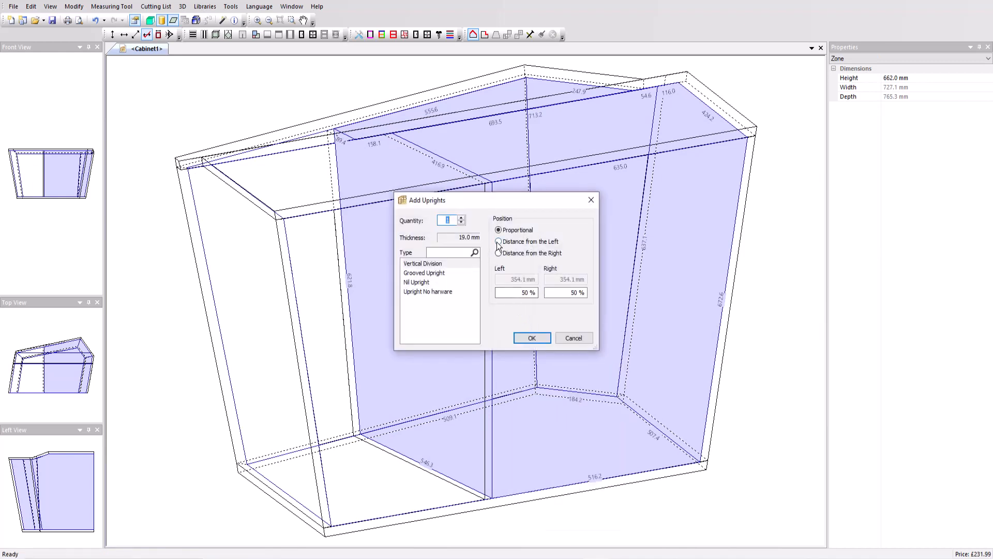
pyautogui.click(496, 242)
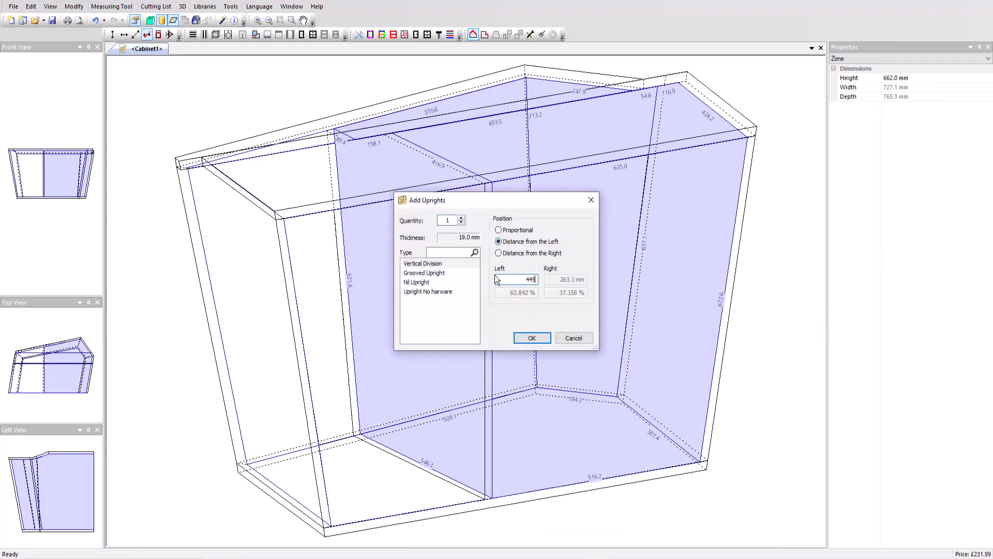
pyautogui.click(532, 338)
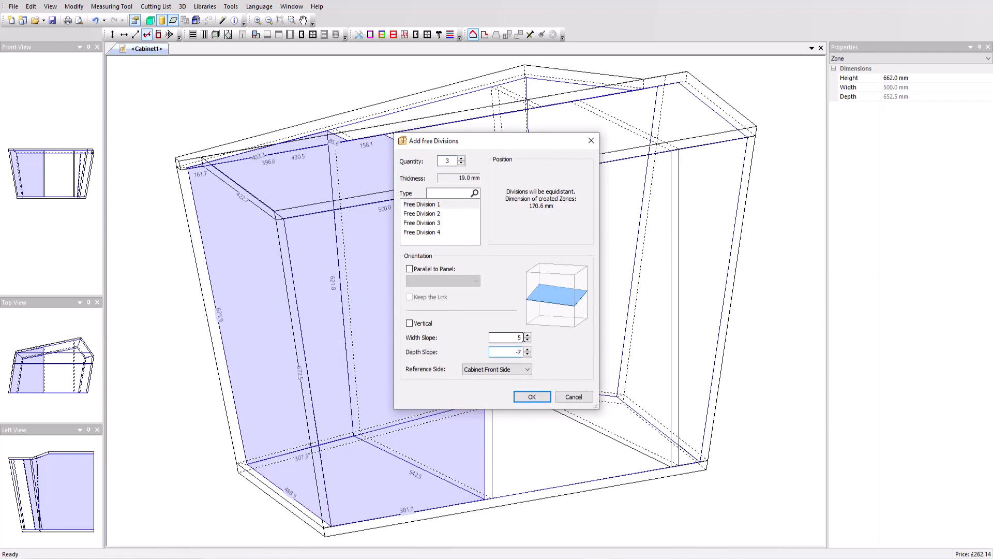
# Add the three sloped left divisions and a double-back at 0 from the right section's front.
pyautogui.click(531, 396)
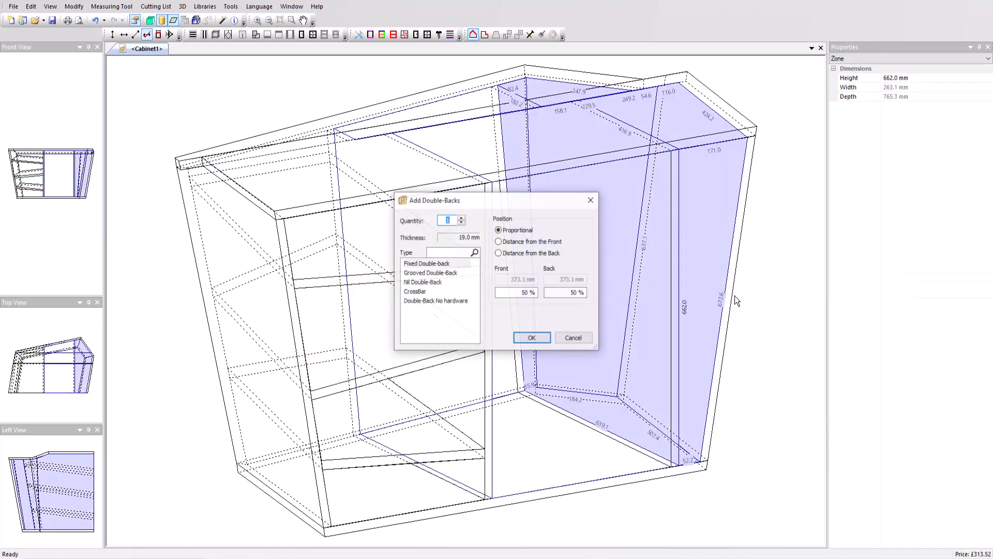
pyautogui.click(497, 242)
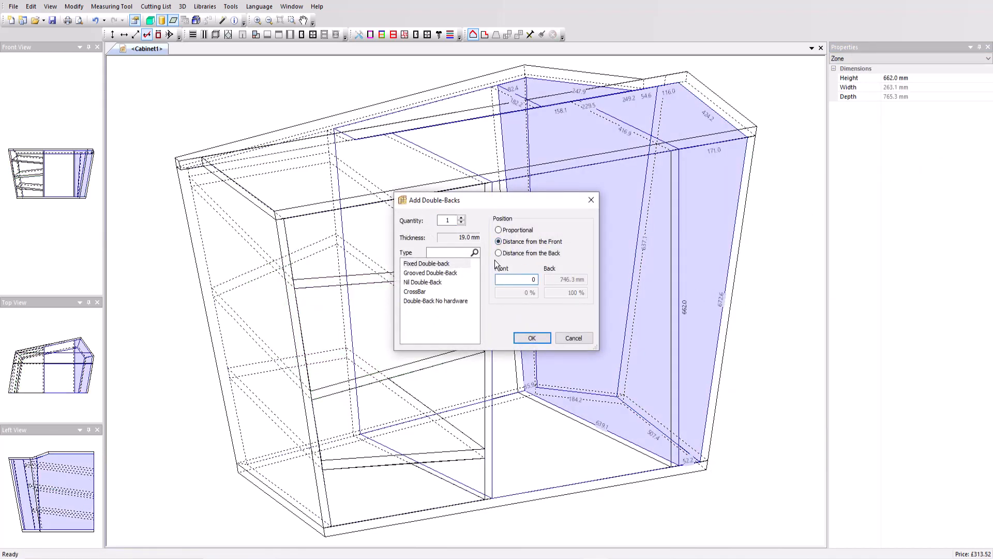
pyautogui.click(532, 338)
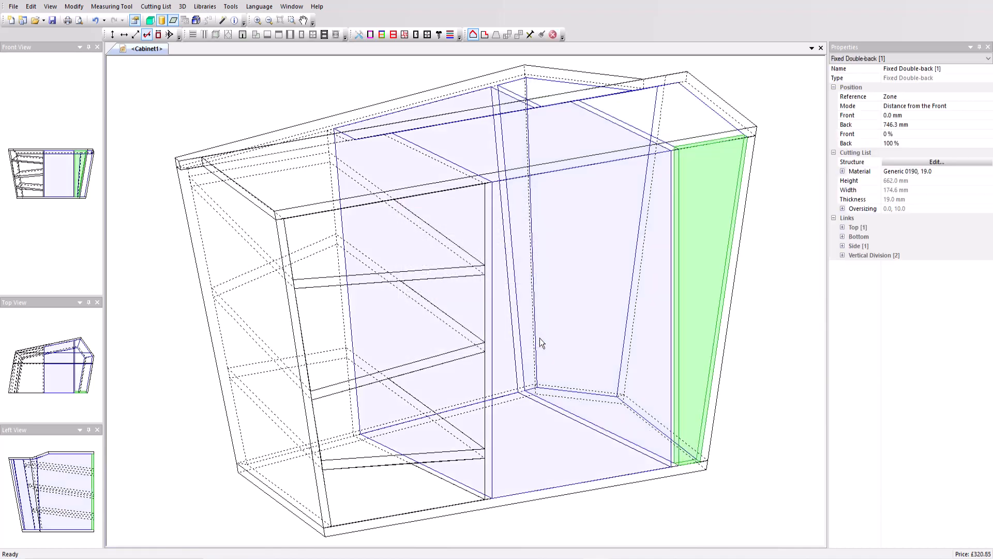
pyautogui.rightClick(543, 343)
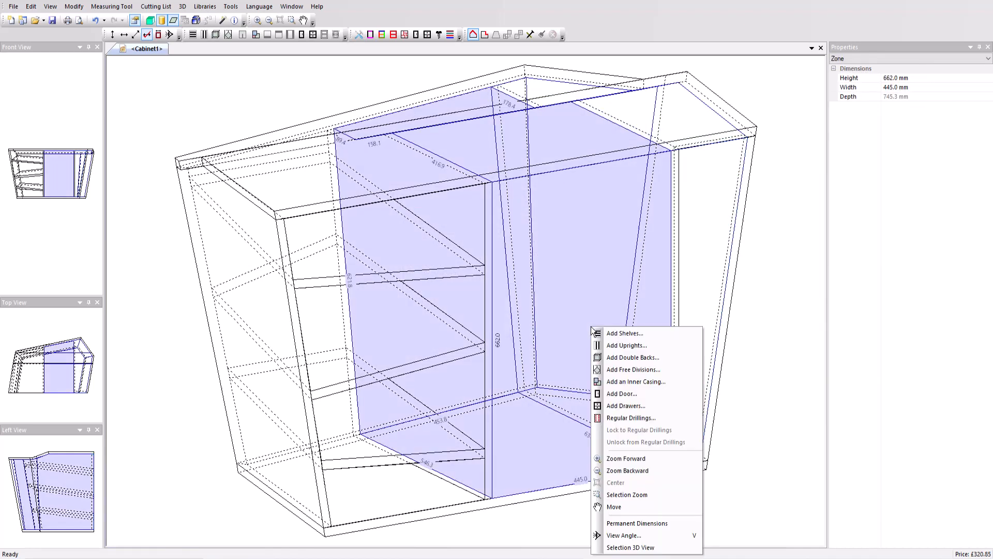
# Put a nil shelf at the middle section's top and a double-back 350 mm from the front.
pyautogui.click(625, 333)
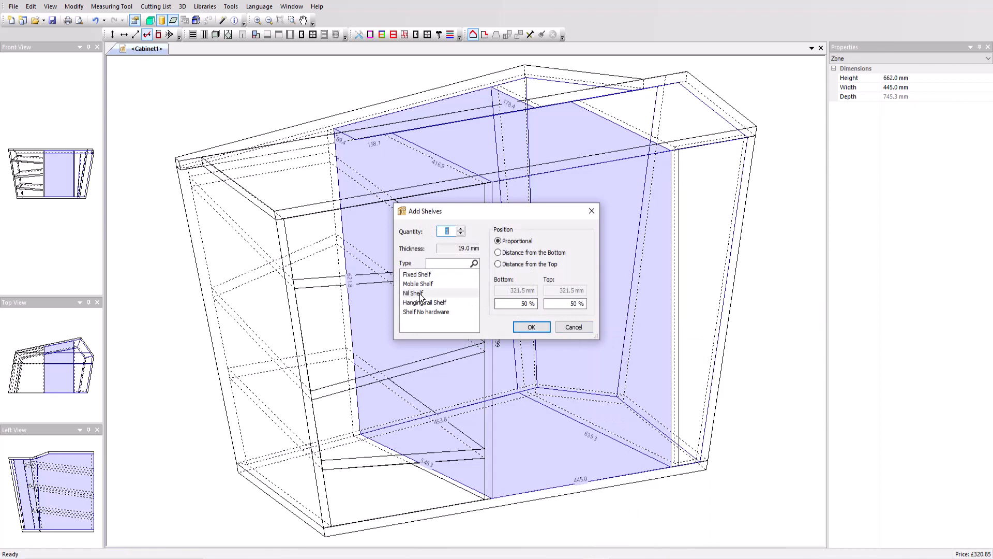
pyautogui.click(497, 265)
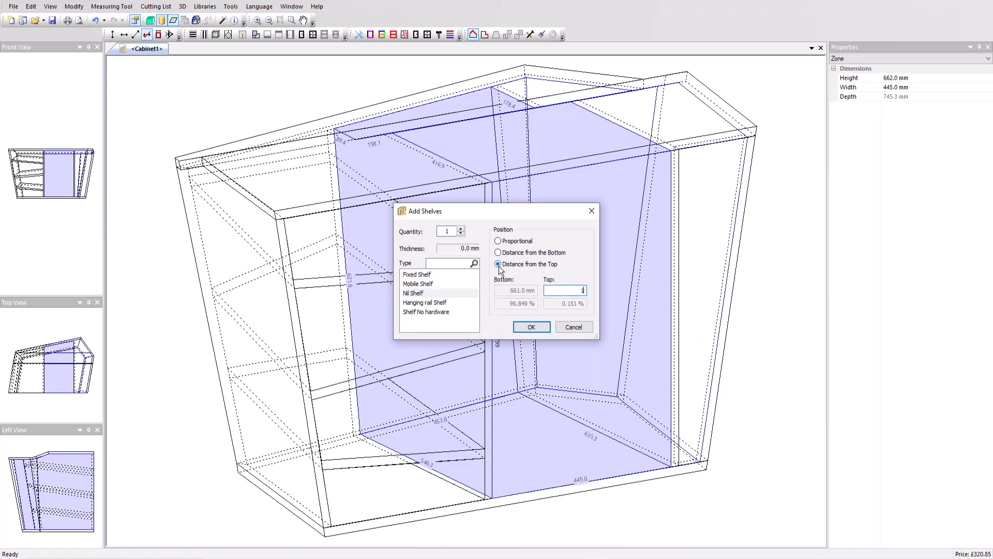
pyautogui.click(531, 326)
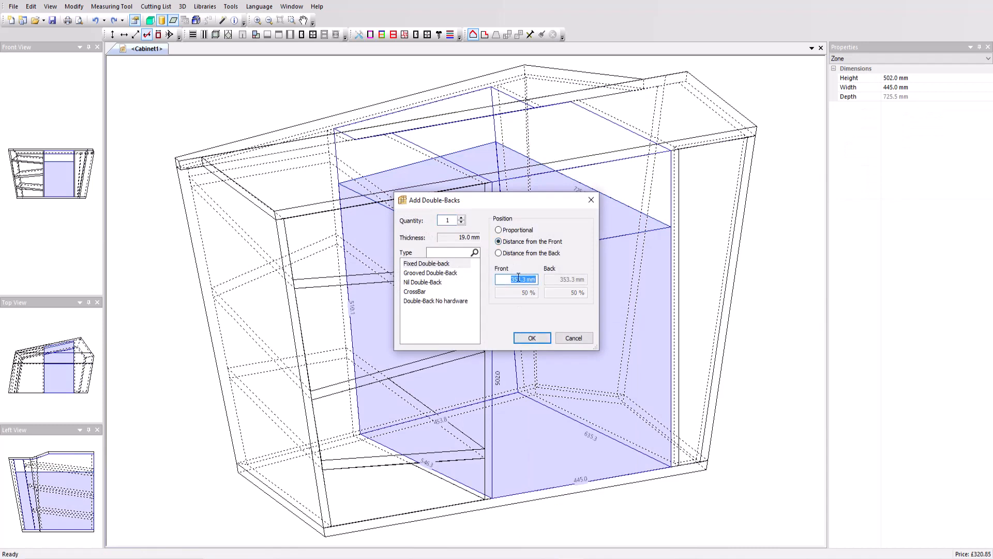
pyautogui.click(532, 338)
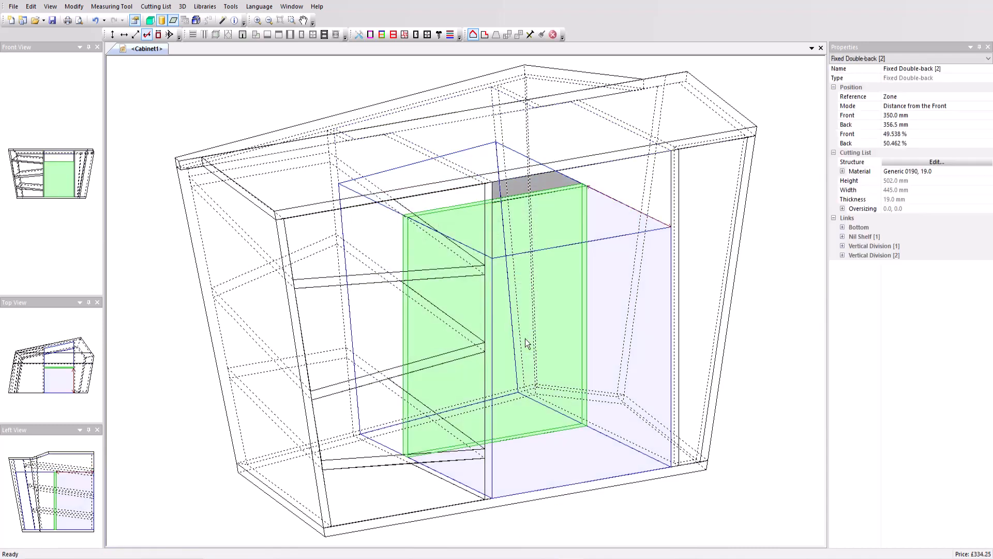
# Add built-in double doors to the lower middle front and begin adding shelves behind them.
pyautogui.rightClick(526, 344)
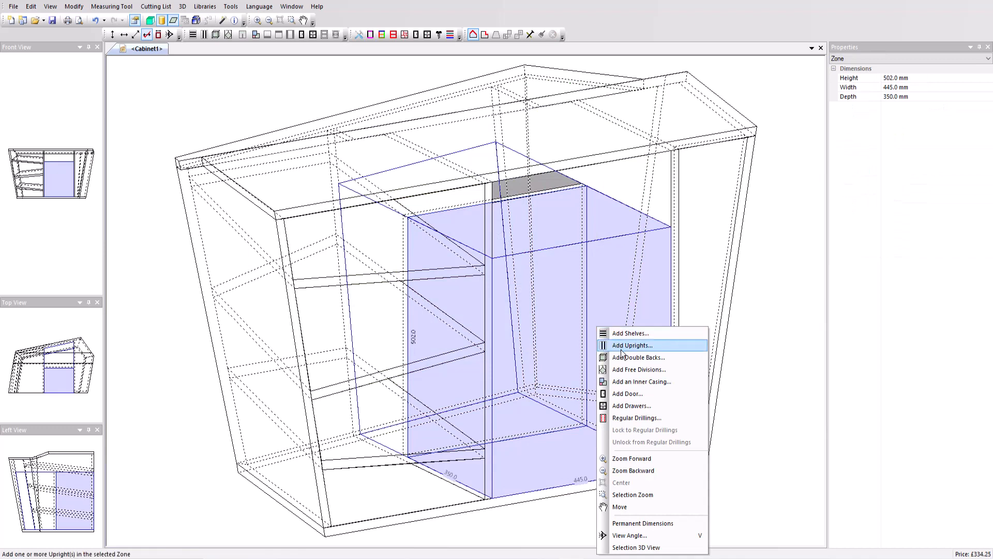
pyautogui.click(627, 393)
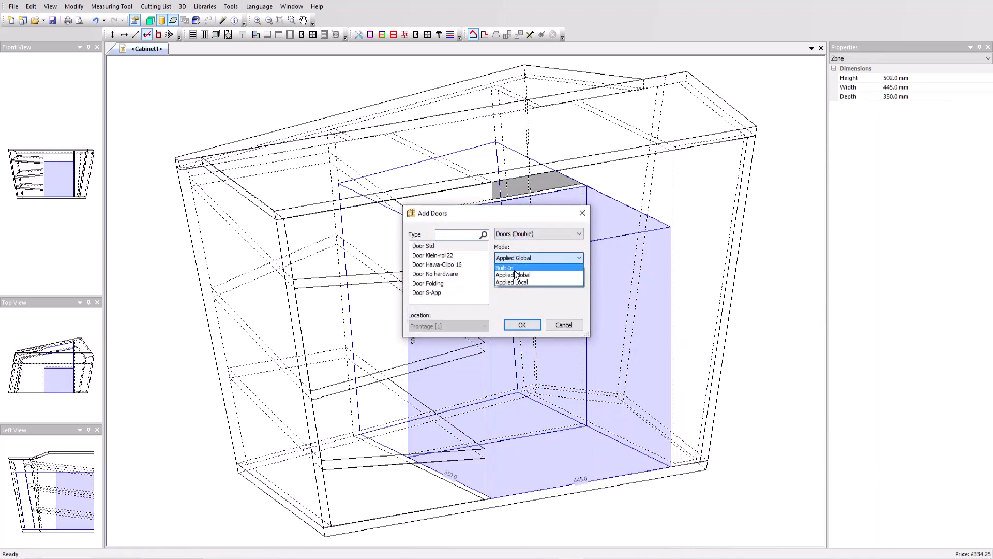
pyautogui.click(522, 324)
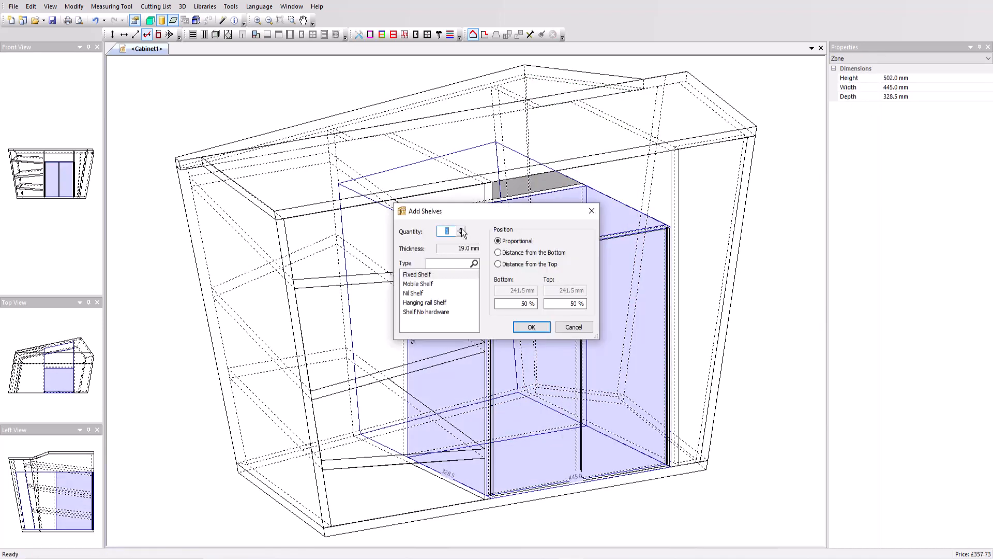
pyautogui.click(532, 327)
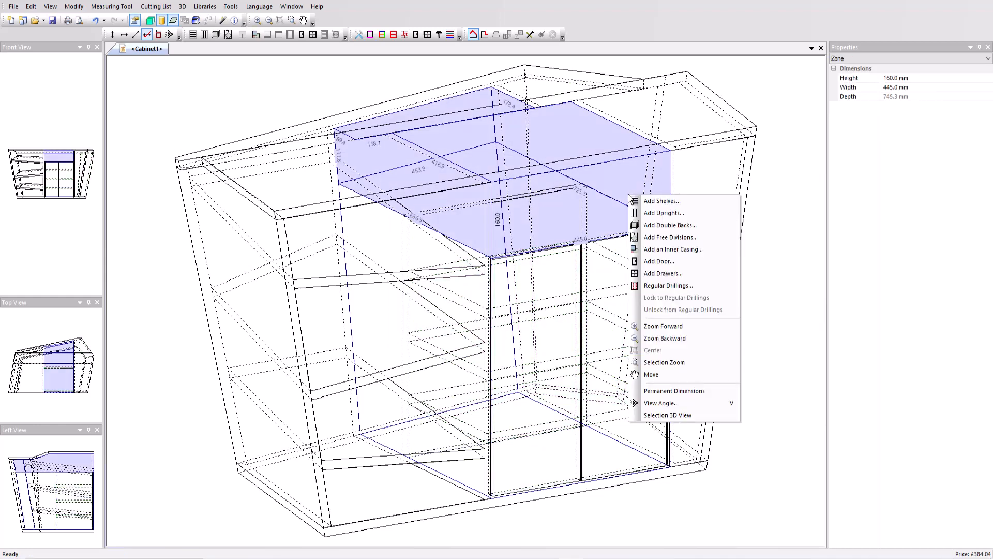
# Fit a built-in Drawer 500 into the top middle section and view the cabinet in 3D.
pyautogui.click(662, 273)
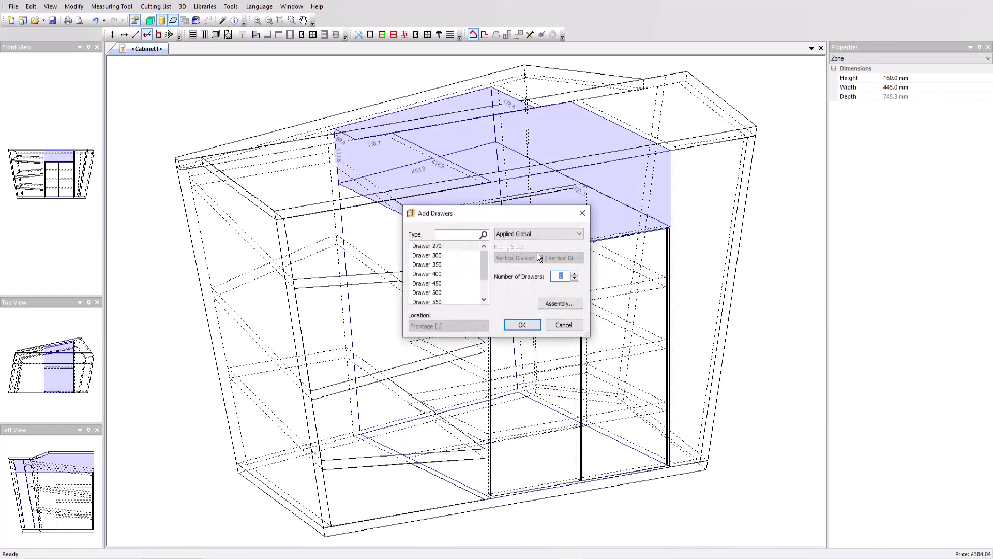
pyautogui.click(427, 293)
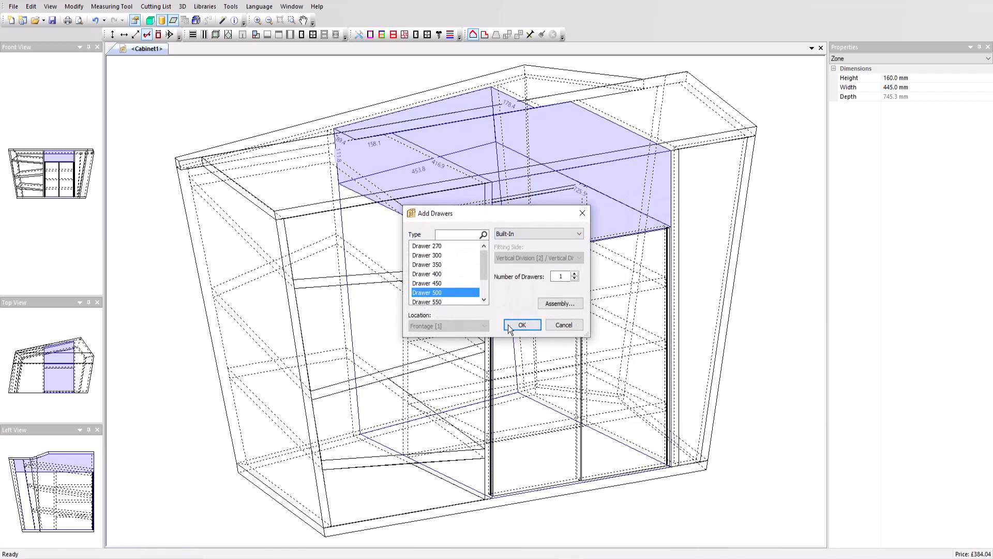
pyautogui.click(521, 324)
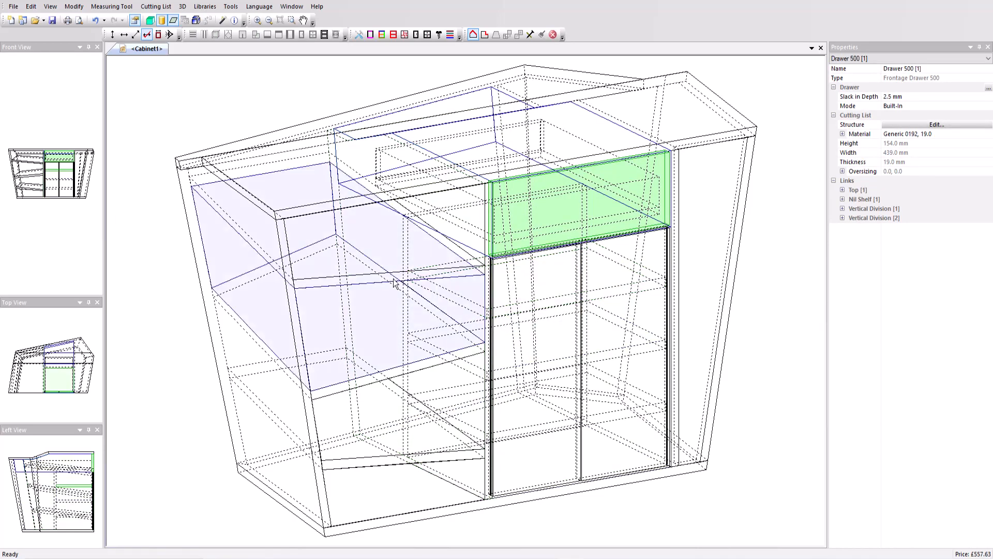
pyautogui.click(405, 21)
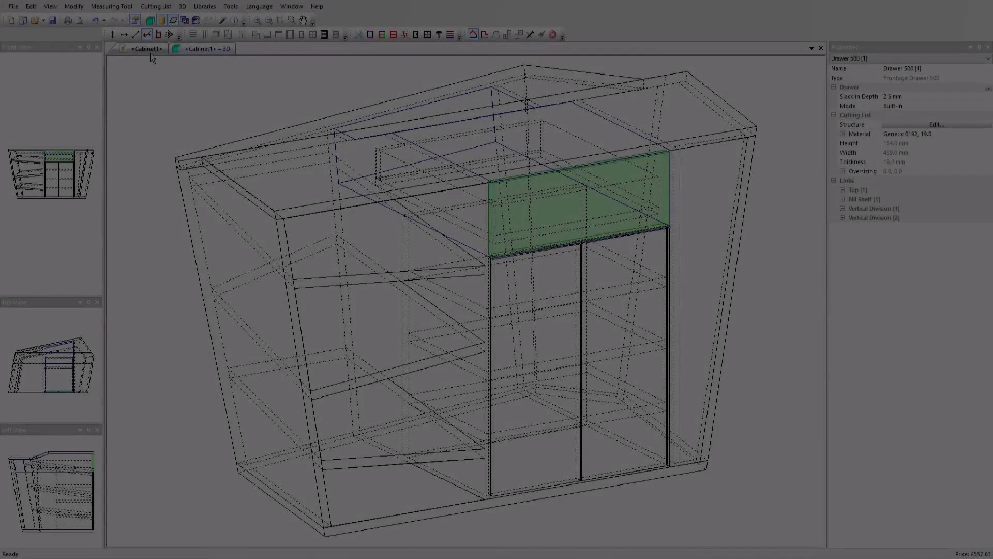
# Add a double-back inside the drawer positioned 350 mm from the front.
pyautogui.click(569, 149)
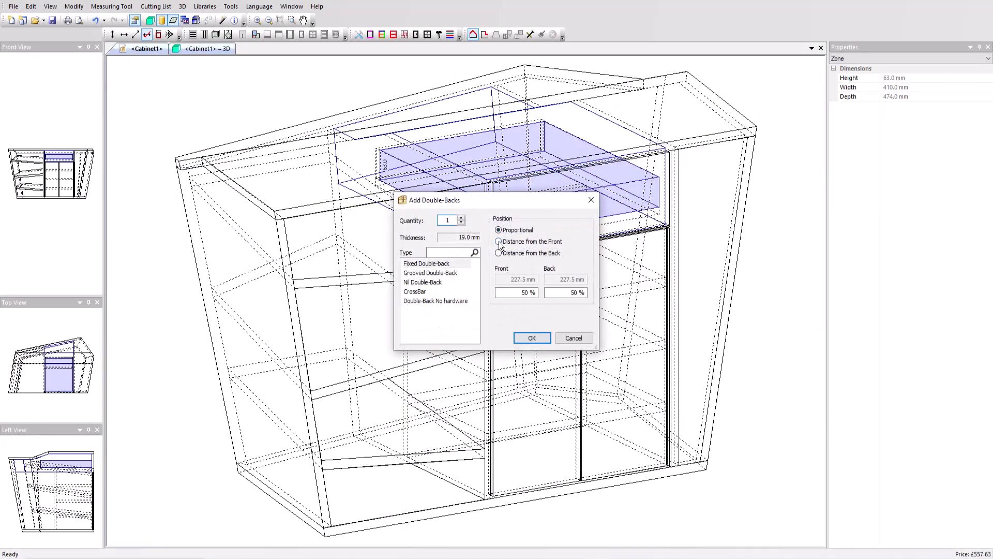
pyautogui.click(497, 241)
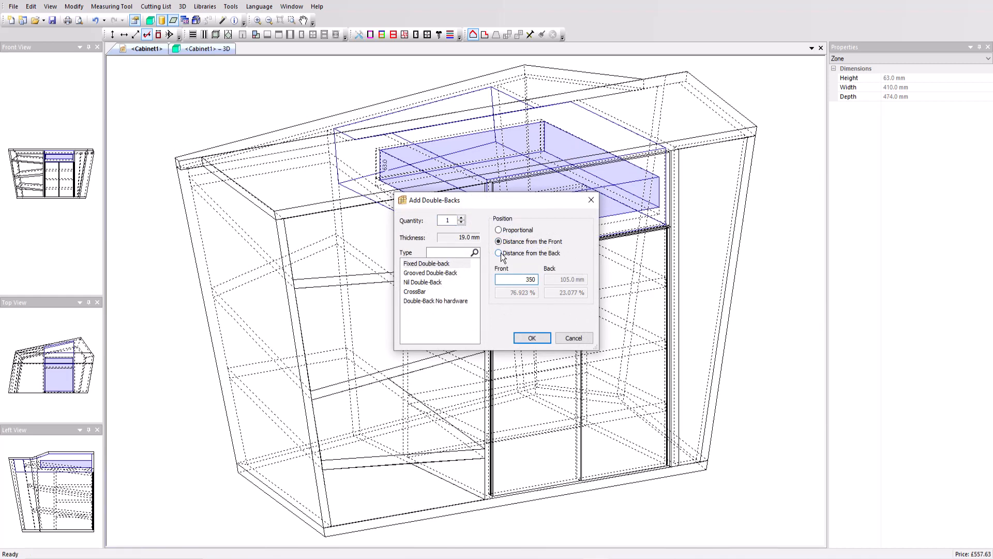
pyautogui.click(532, 338)
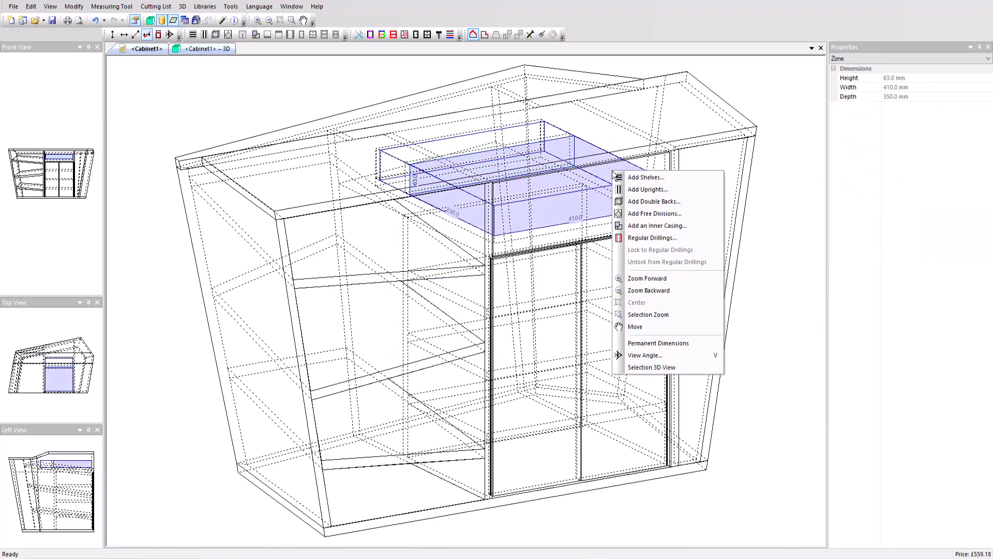
# Split the front compartment proportionally and add more uprights to the drawer compartments.
pyautogui.click(653, 201)
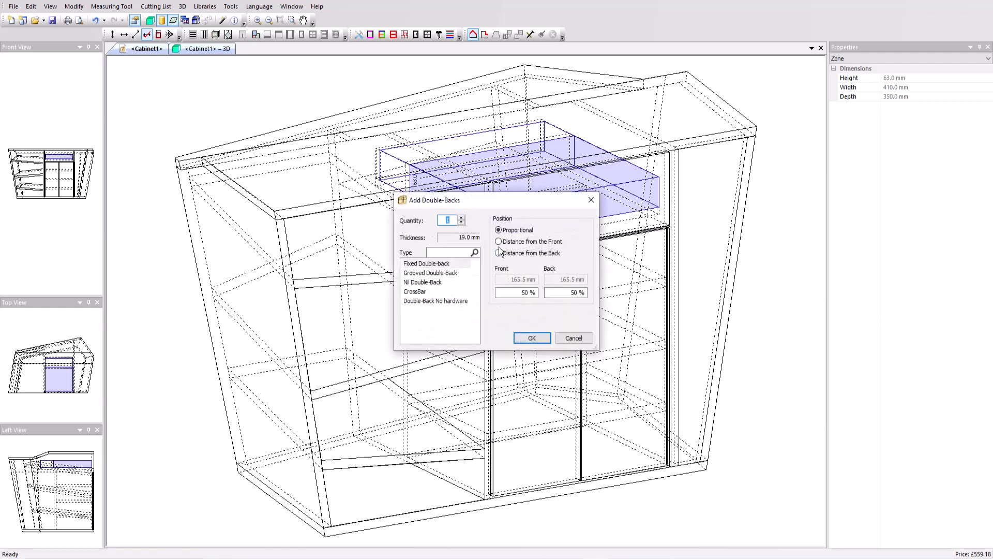
pyautogui.click(532, 338)
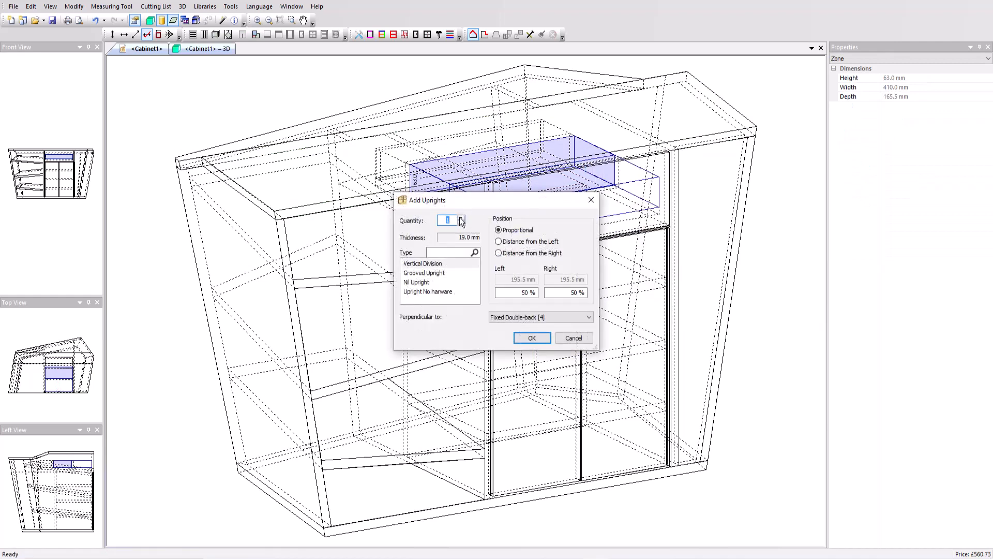
pyautogui.click(531, 337)
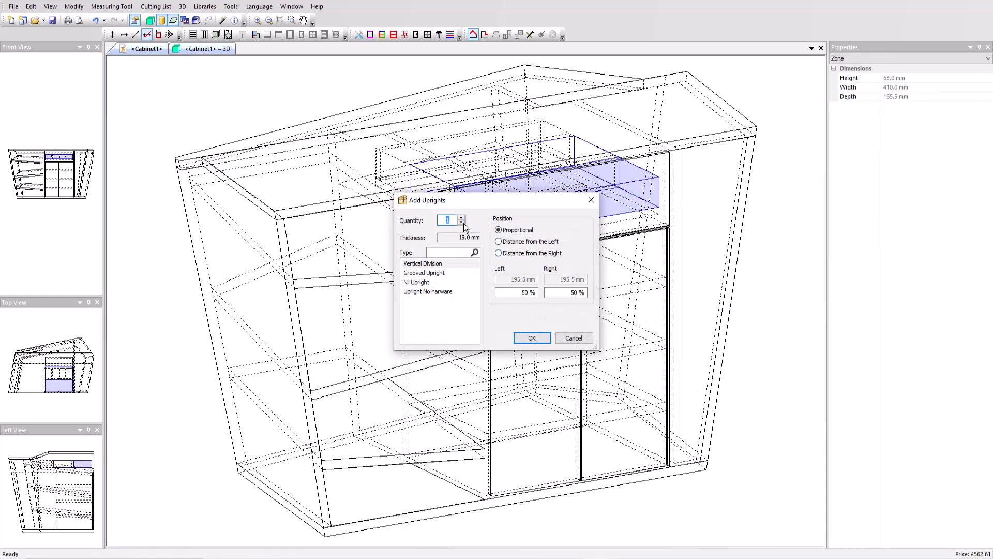
pyautogui.click(532, 338)
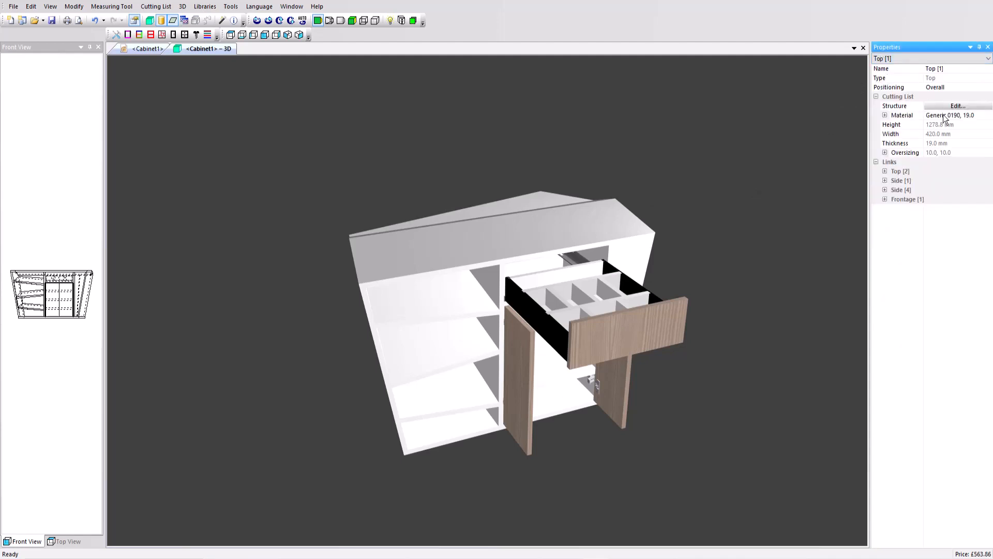
# Open the inner tooling editor for the cabinet's top panel via its Structure property.
pyautogui.click(895, 106)
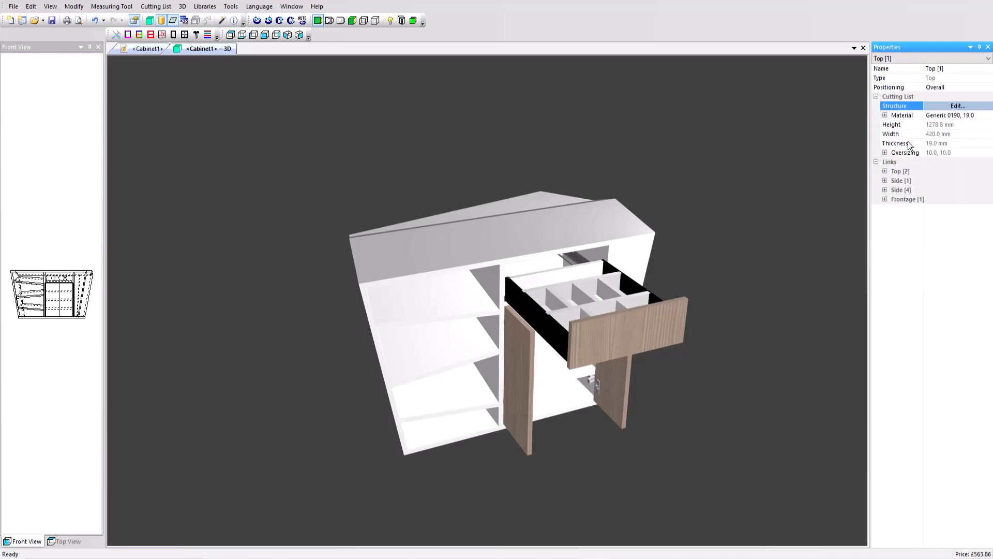
pyautogui.click(958, 105)
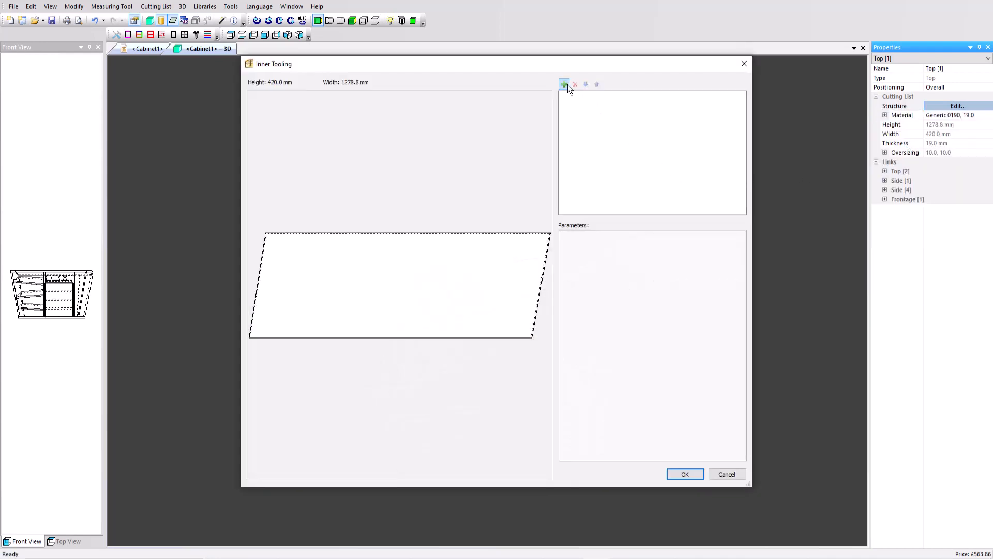
# Add a 420 × 350 mm rectangular cutout to the top panel, 125 mm right of centre.
pyautogui.click(563, 84)
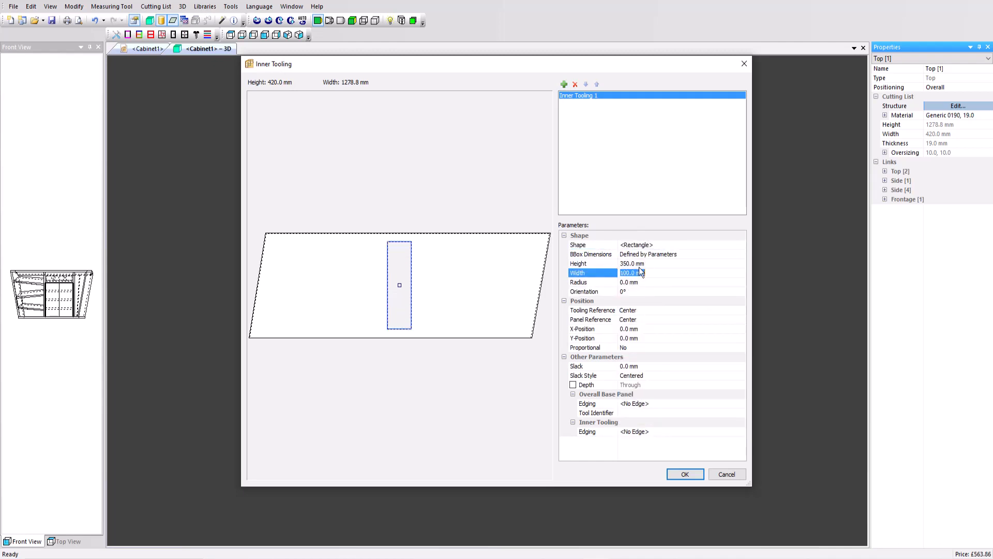
pyautogui.write('420')
pyautogui.click(682, 328)
pyautogui.write('125')
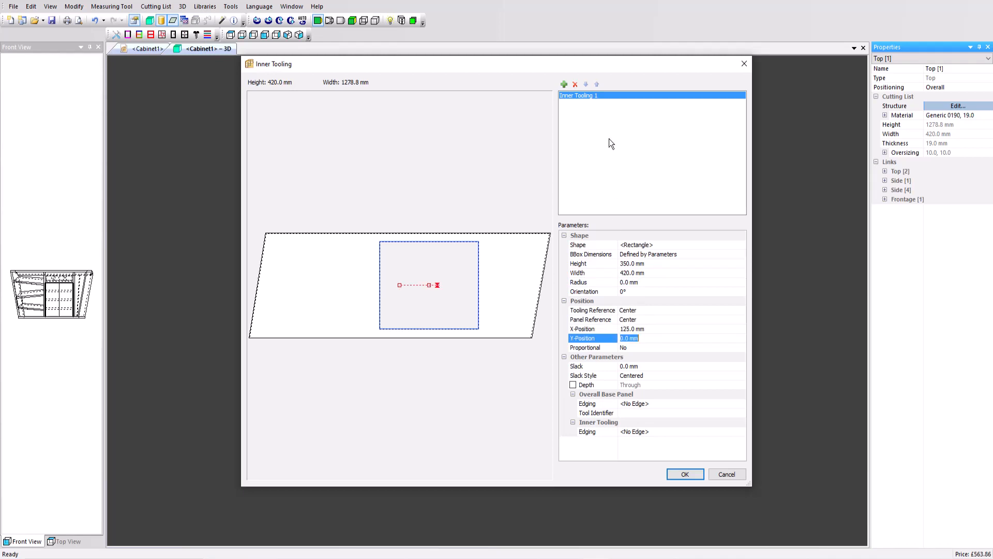
pyautogui.click(564, 83)
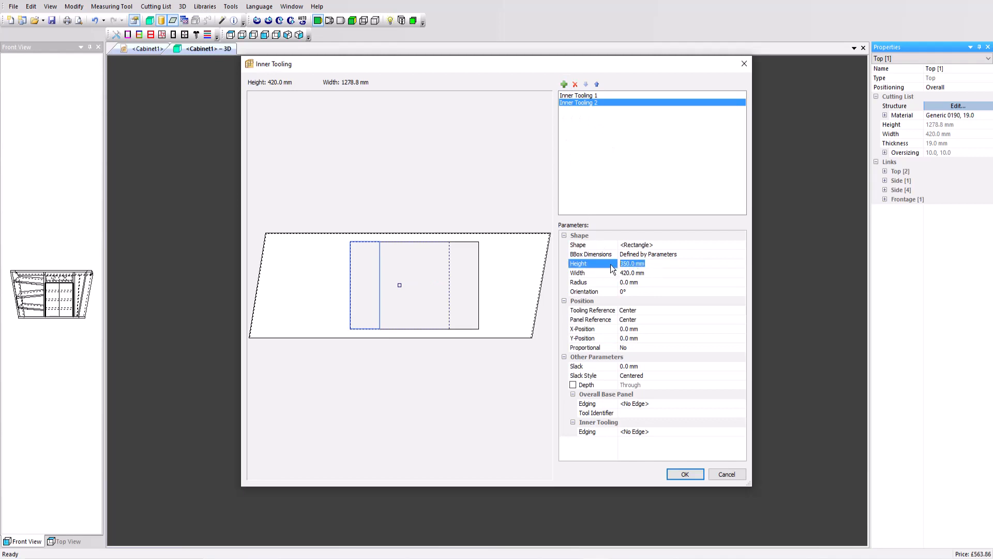
# Set the second tooling to 360 × 430 mm at X 125, slack 2, 13 mm deep.
pyautogui.write('36')
pyautogui.click(682, 273)
pyautogui.write('430')
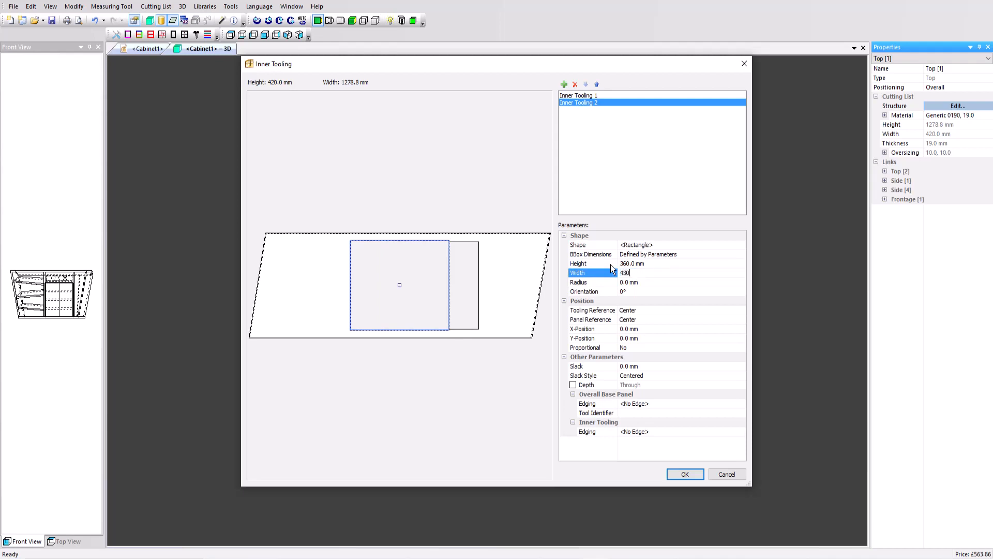
pyautogui.click(629, 328)
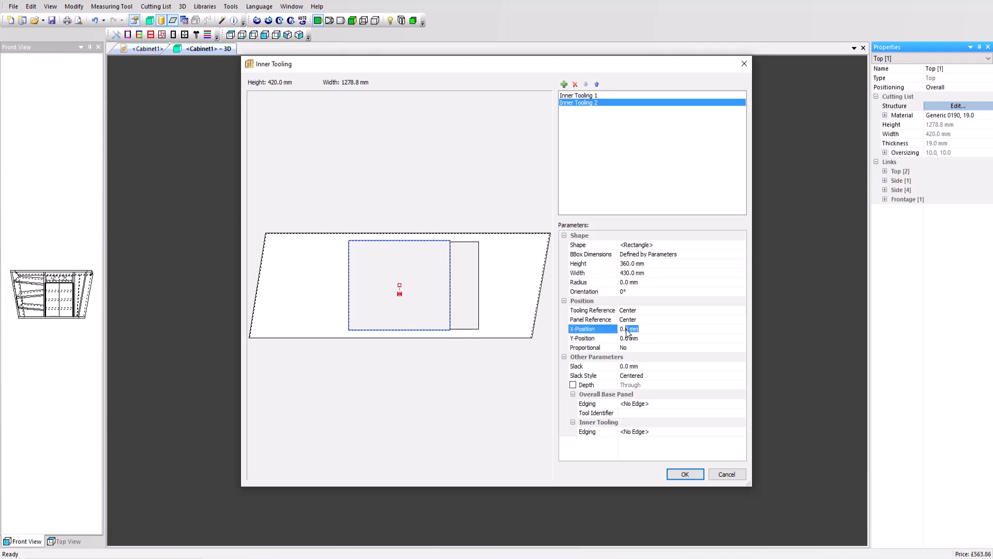
pyautogui.write('125')
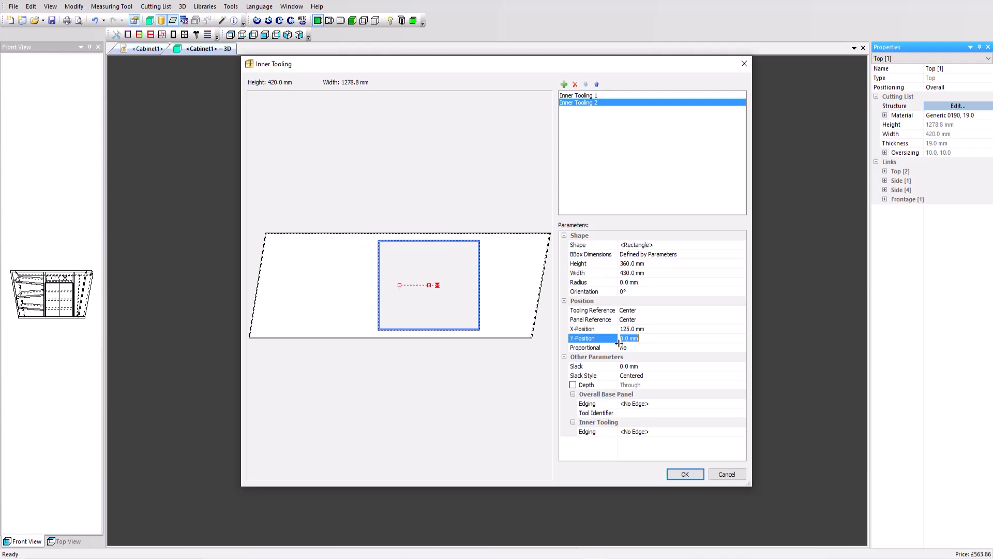
pyautogui.click(649, 366)
pyautogui.write('2')
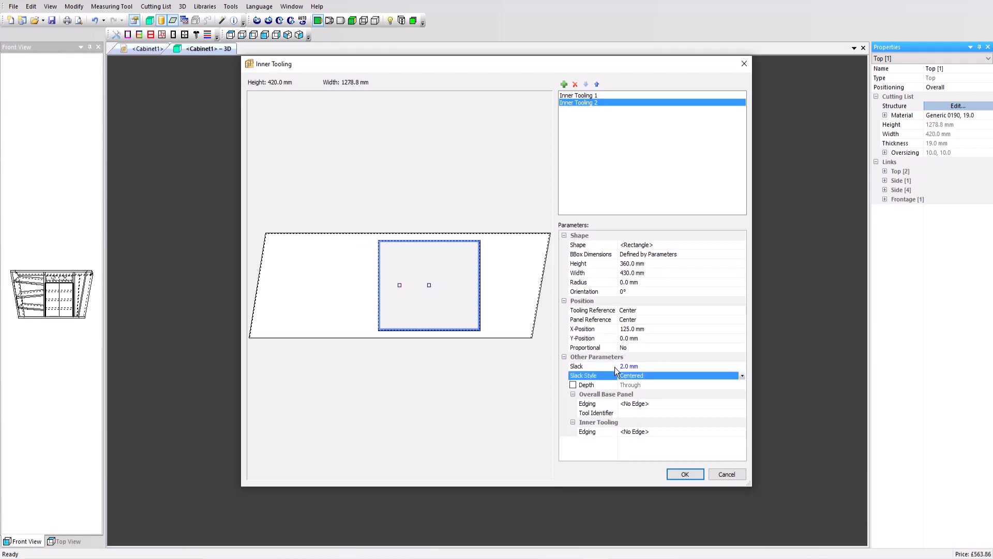
pyautogui.click(573, 385)
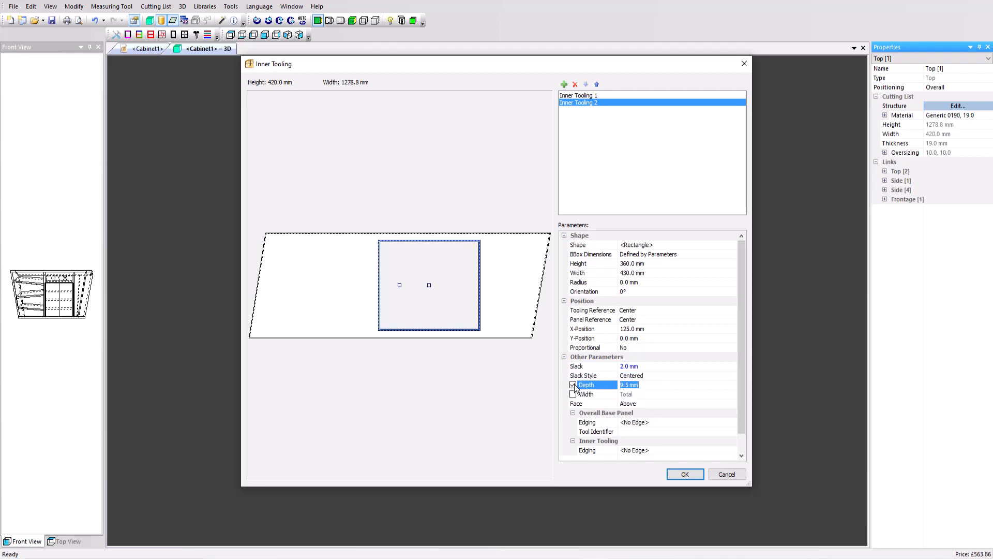
pyautogui.write('13')
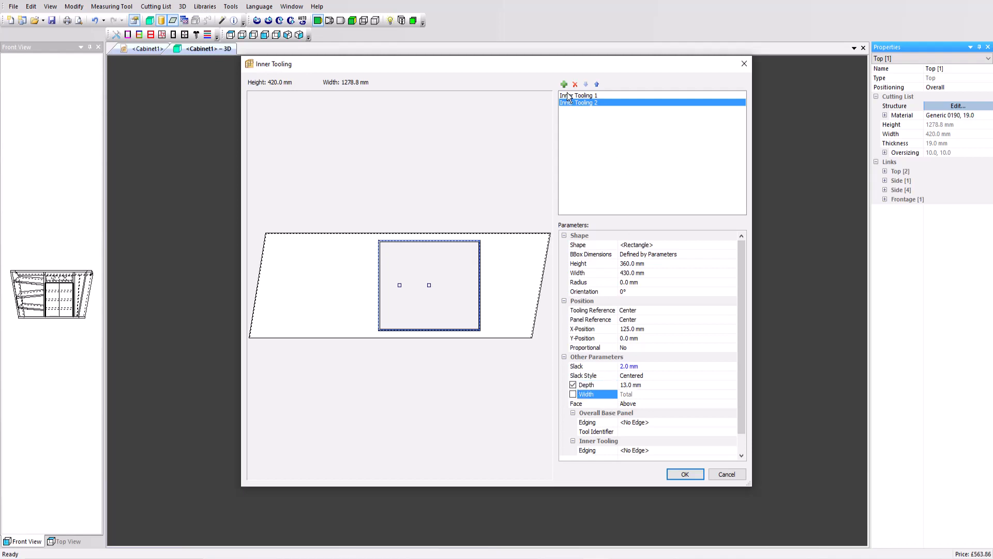
pyautogui.click(564, 83)
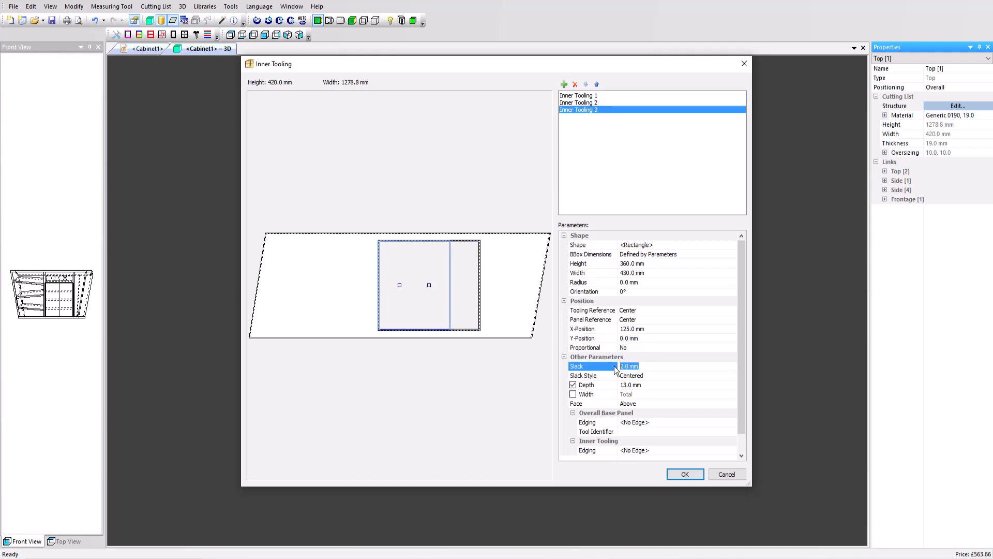
# Give the third tooling 5 mm depth with zero slack and apply the toolings.
pyautogui.click(631, 384)
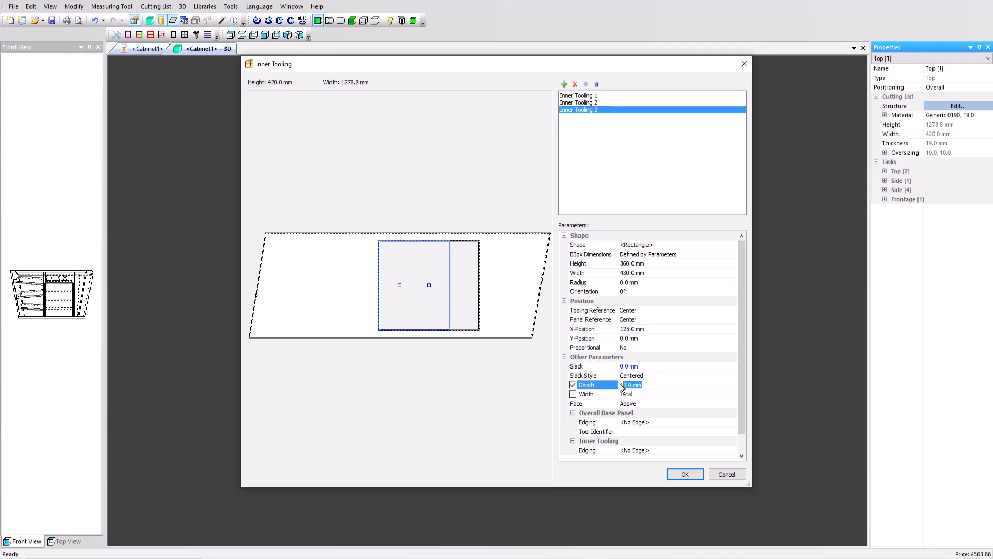
pyautogui.write('5')
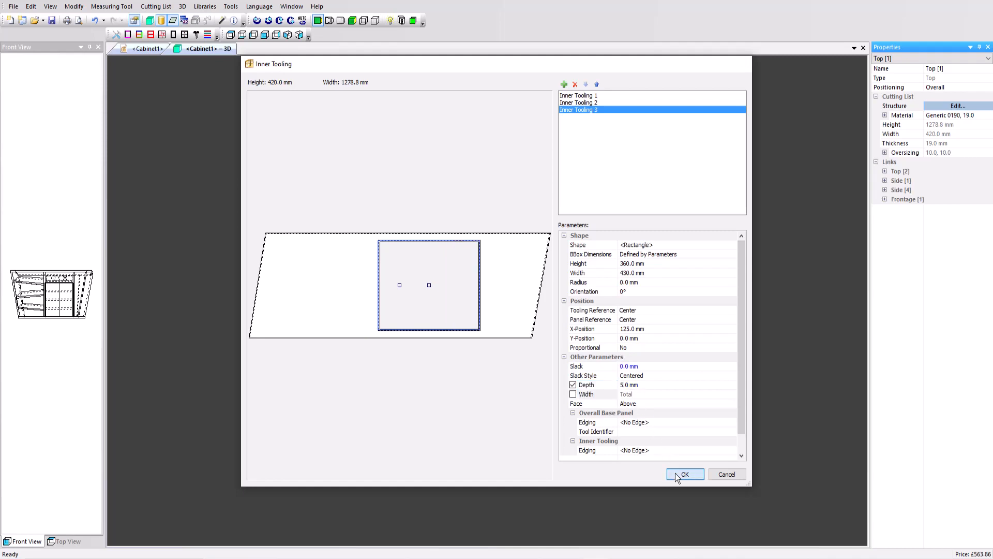
pyautogui.click(685, 474)
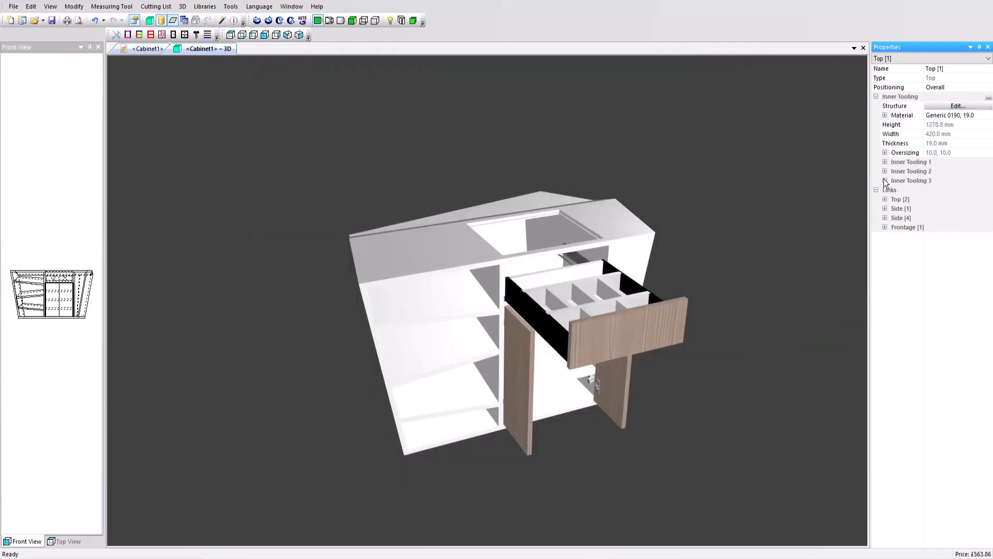
# Assign zz-Glass 0080 tr to Inner Tooling 2 and set Inner Tooling 3 Nil to No.
pyautogui.click(885, 172)
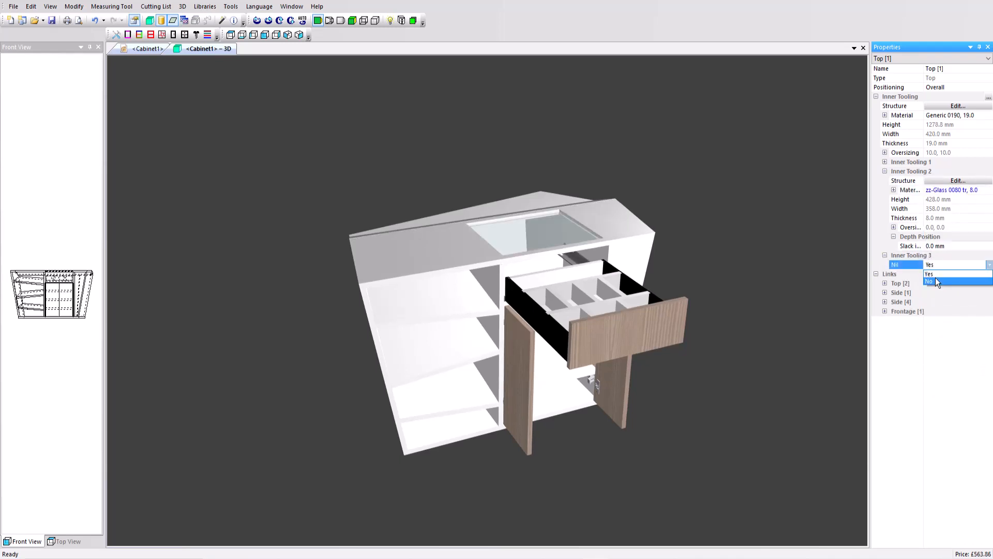
pyautogui.click(929, 274)
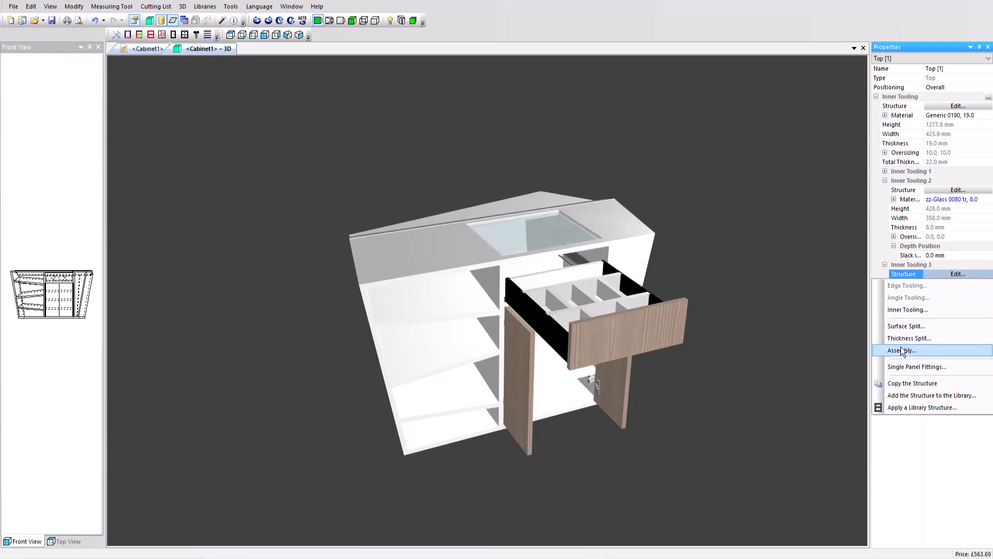
# Make Inner Tooling 3 a mitre-jointed assembly of Wood 20x5 bars.
pyautogui.click(901, 350)
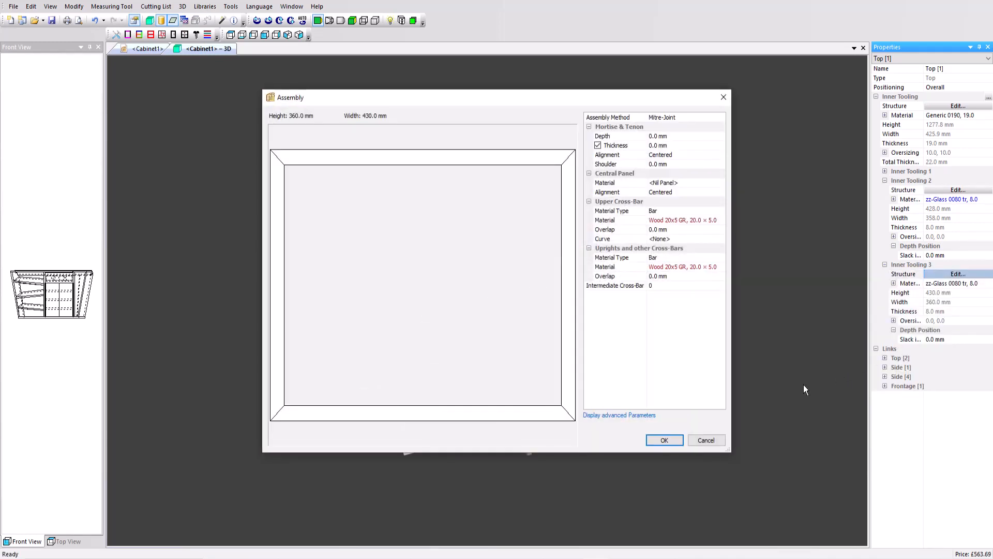
pyautogui.click(664, 440)
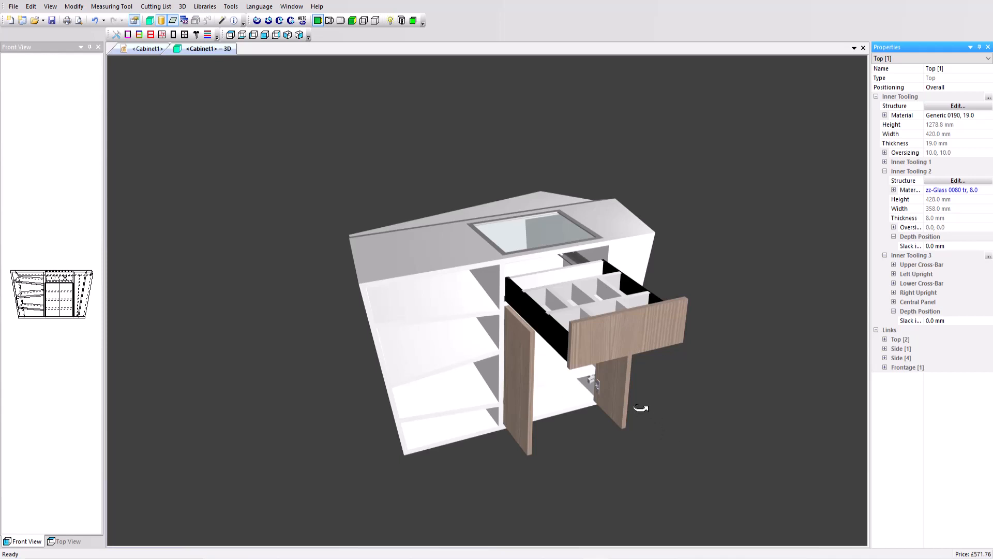
pyautogui.rightClick(210, 50)
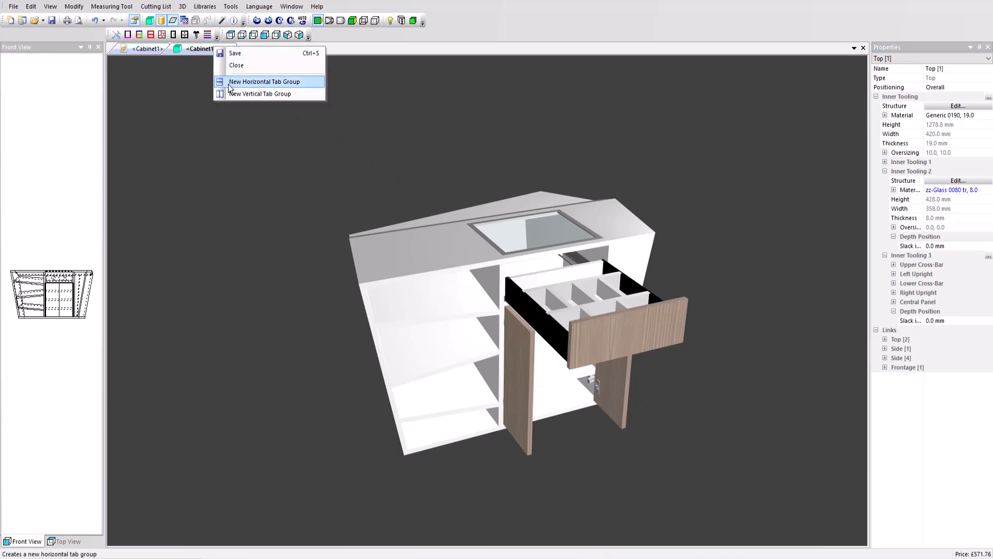
# Show the print preview in a horizontal tab group, paging to the costing report and top panel drawing.
pyautogui.click(261, 94)
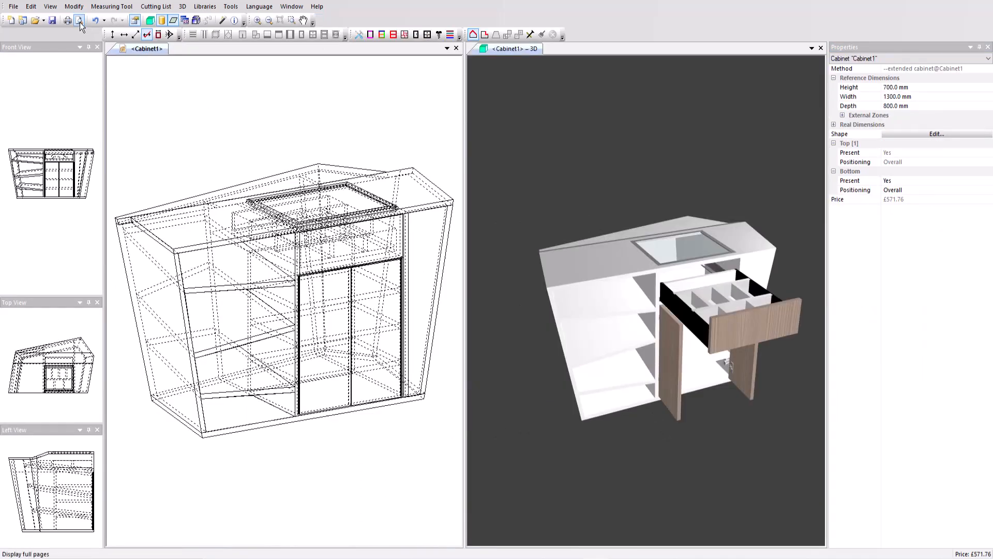
pyautogui.click(77, 19)
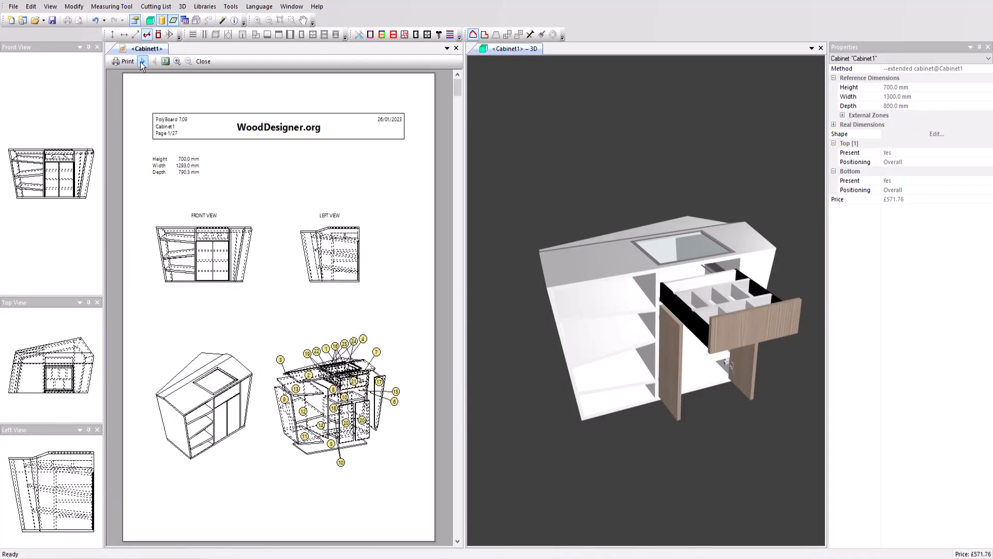
pyautogui.click(143, 61)
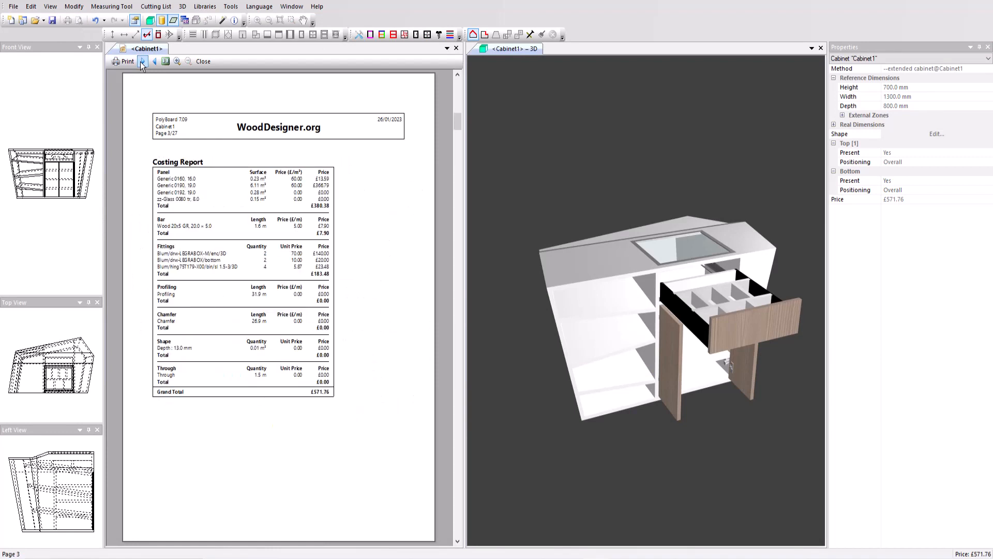
pyautogui.click(142, 61)
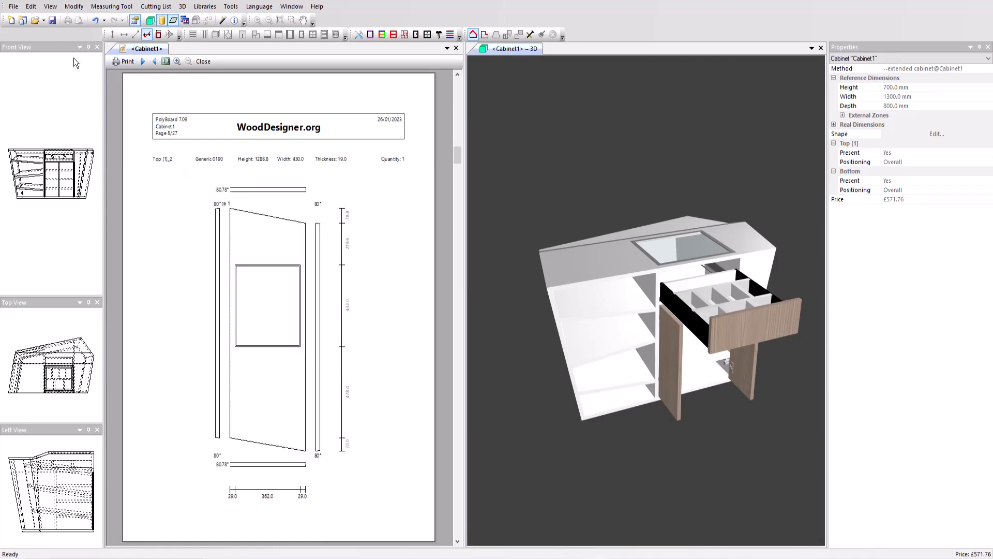
pyautogui.click(9, 7)
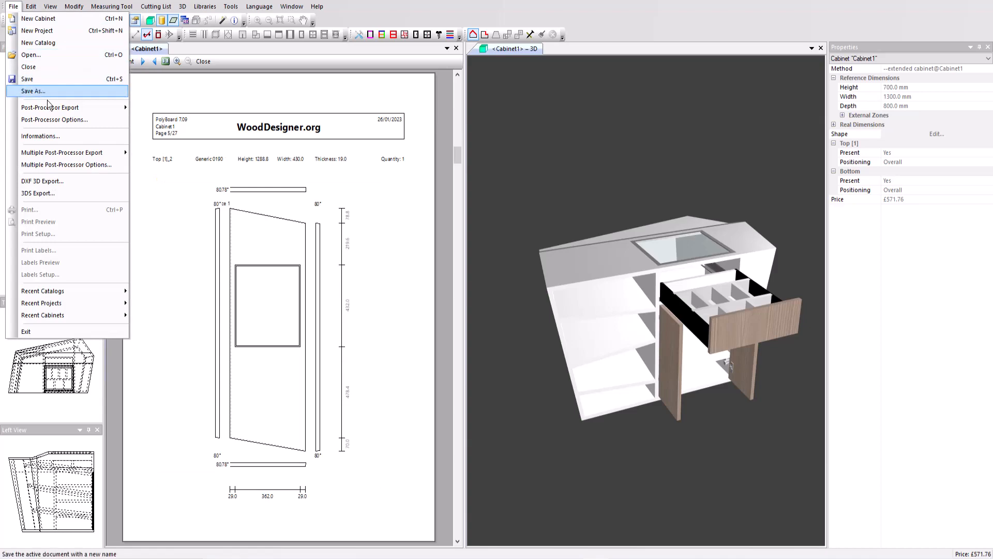